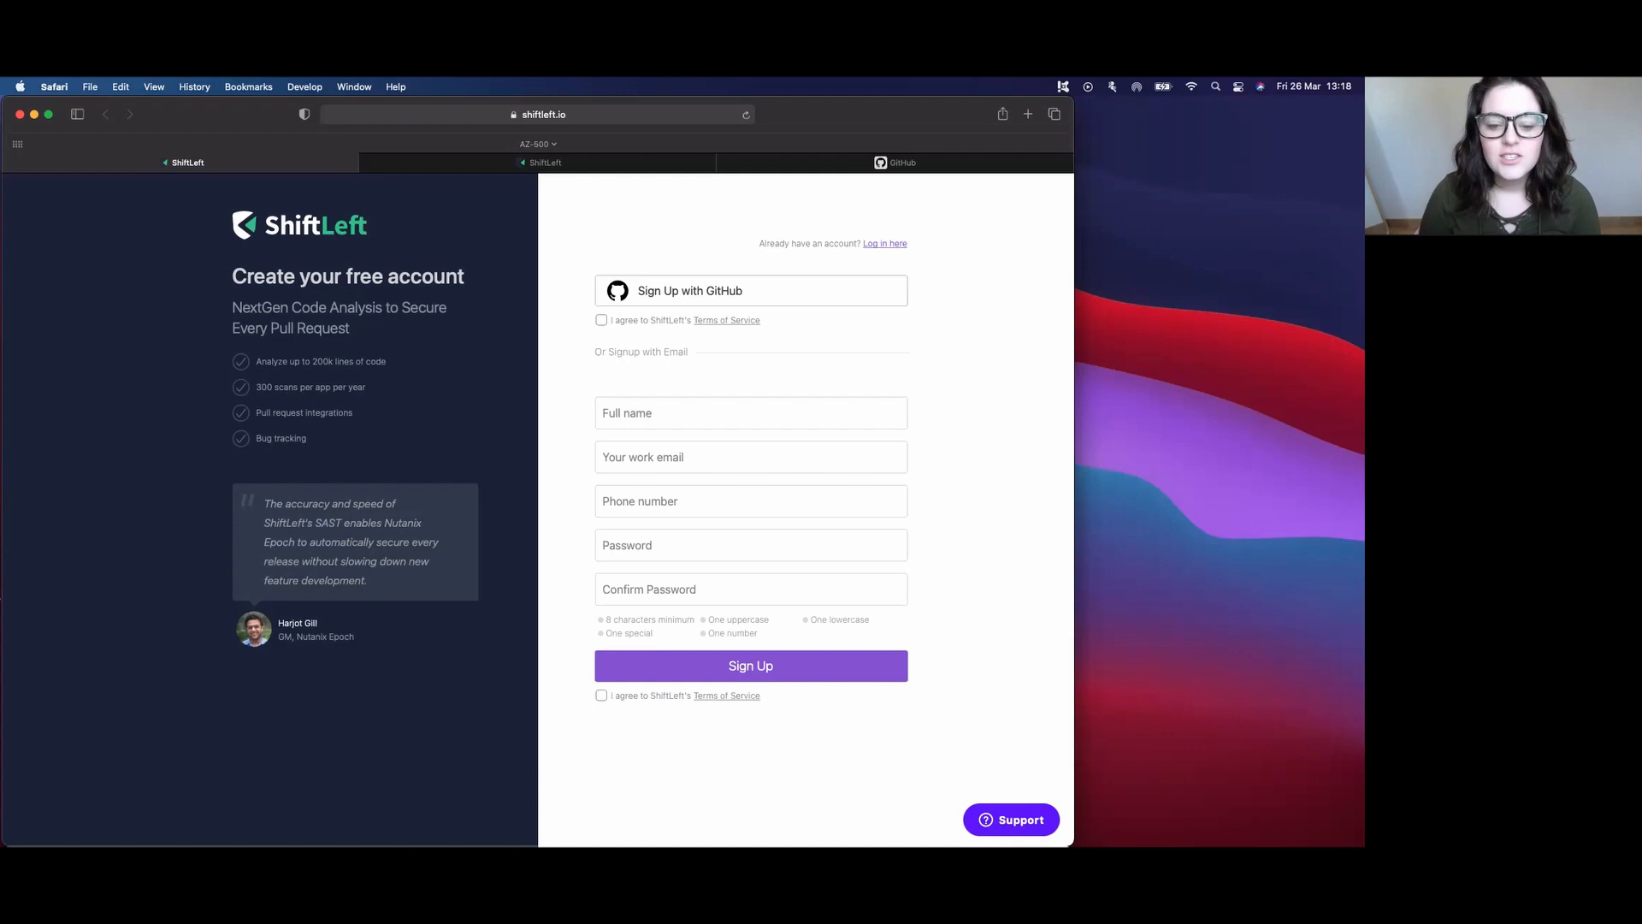
pyautogui.moveTo(146, 488)
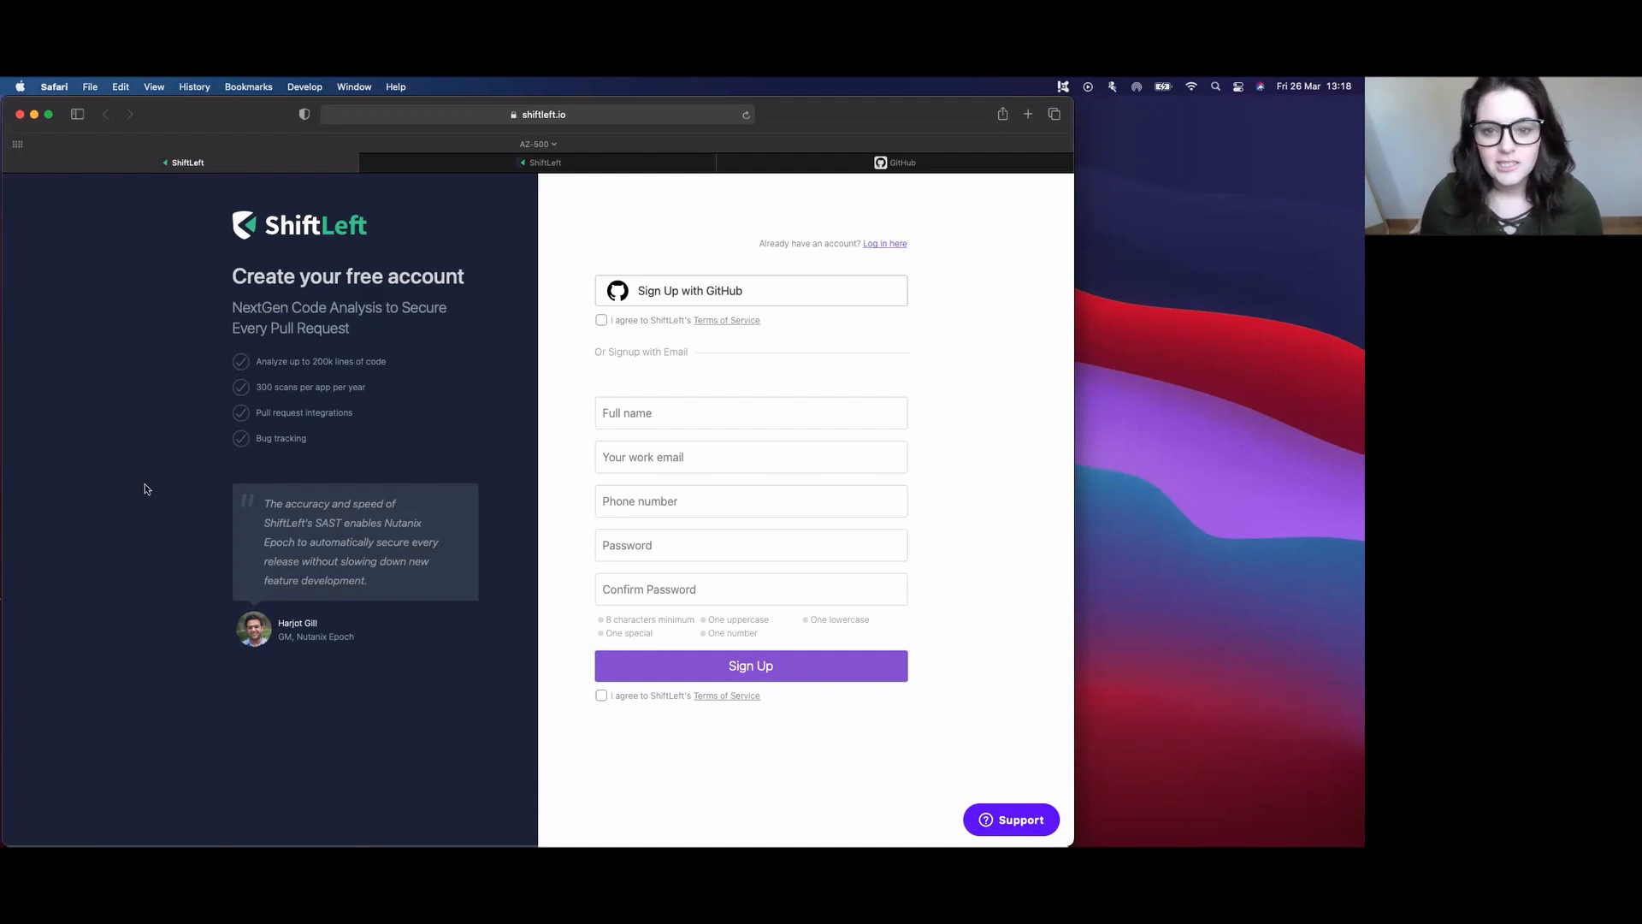
pyautogui.moveTo(42, 537)
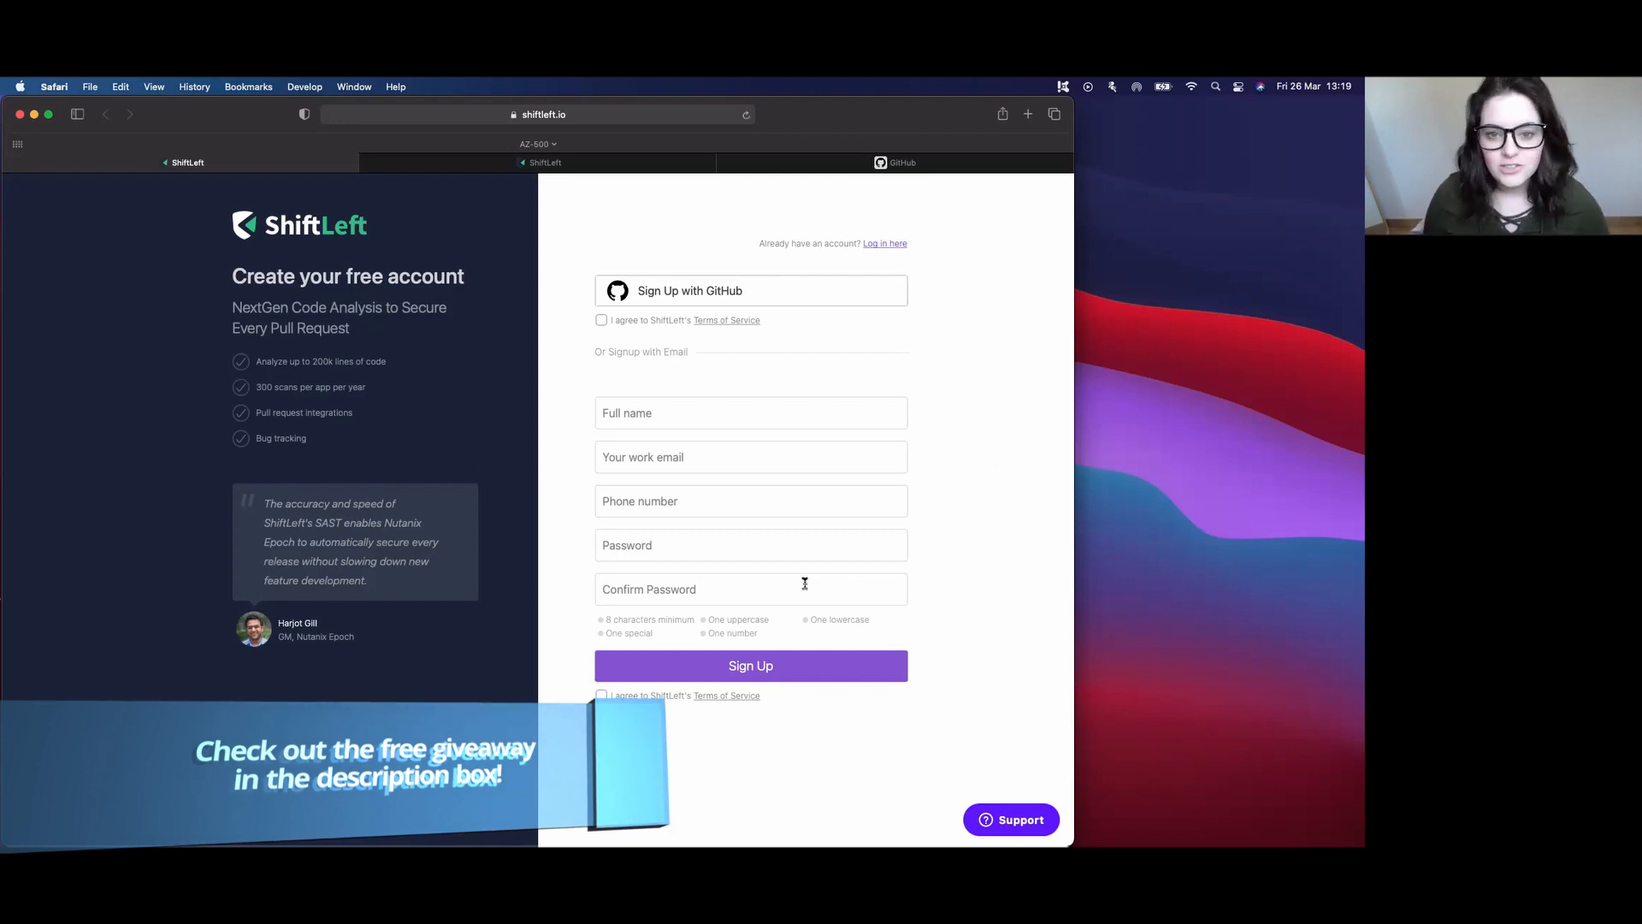
pyautogui.moveTo(827, 374)
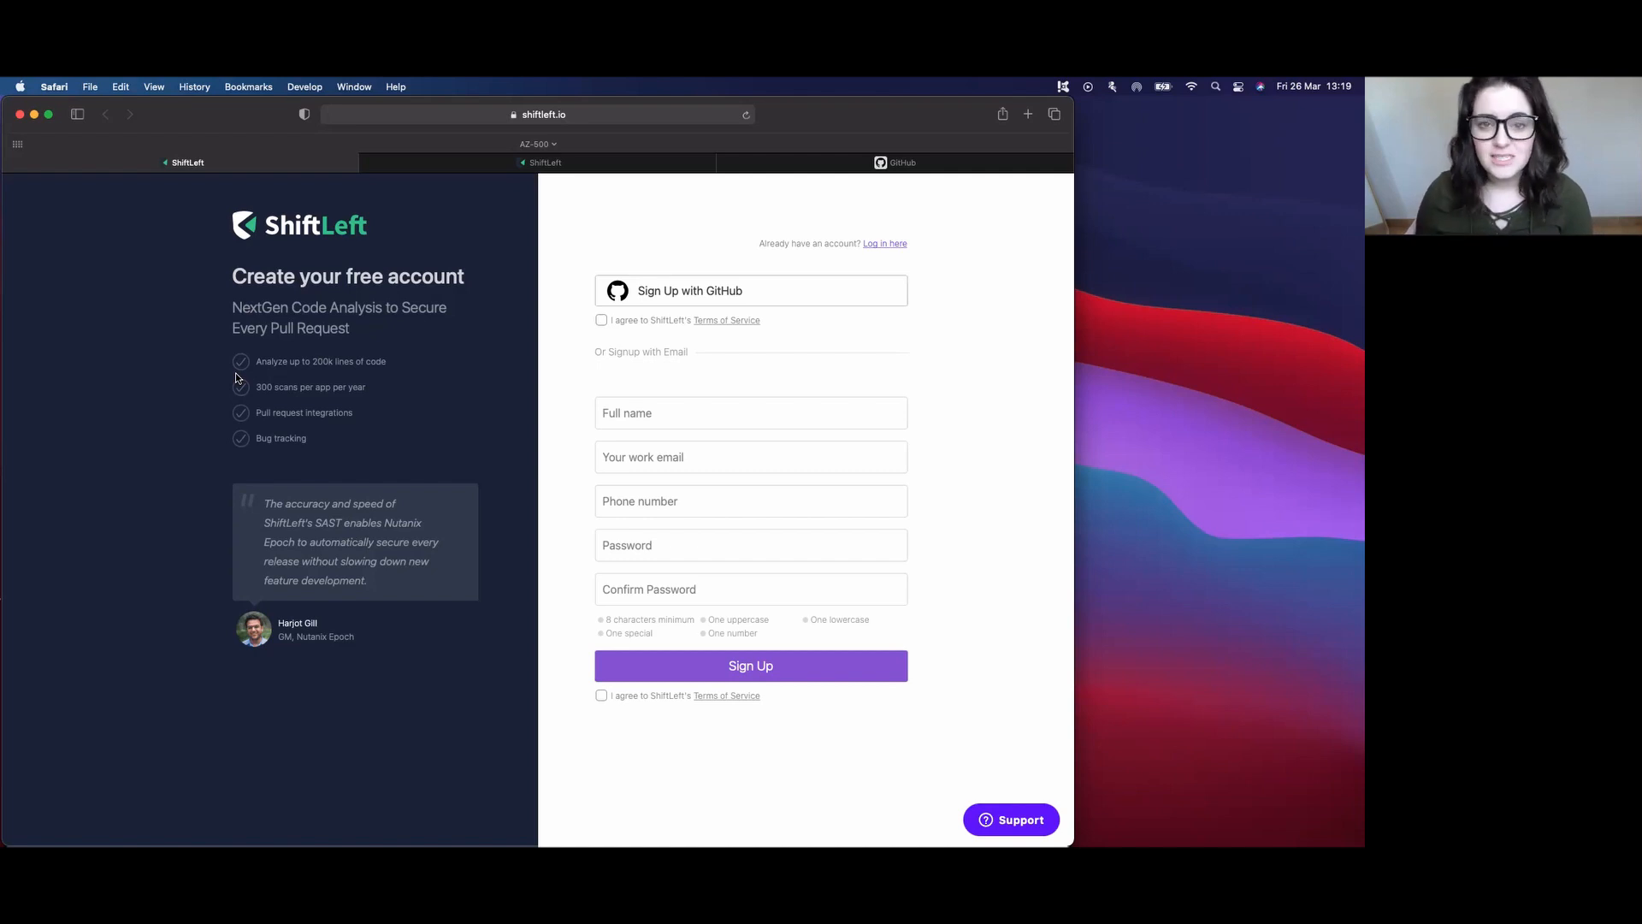
pyautogui.moveTo(323, 396)
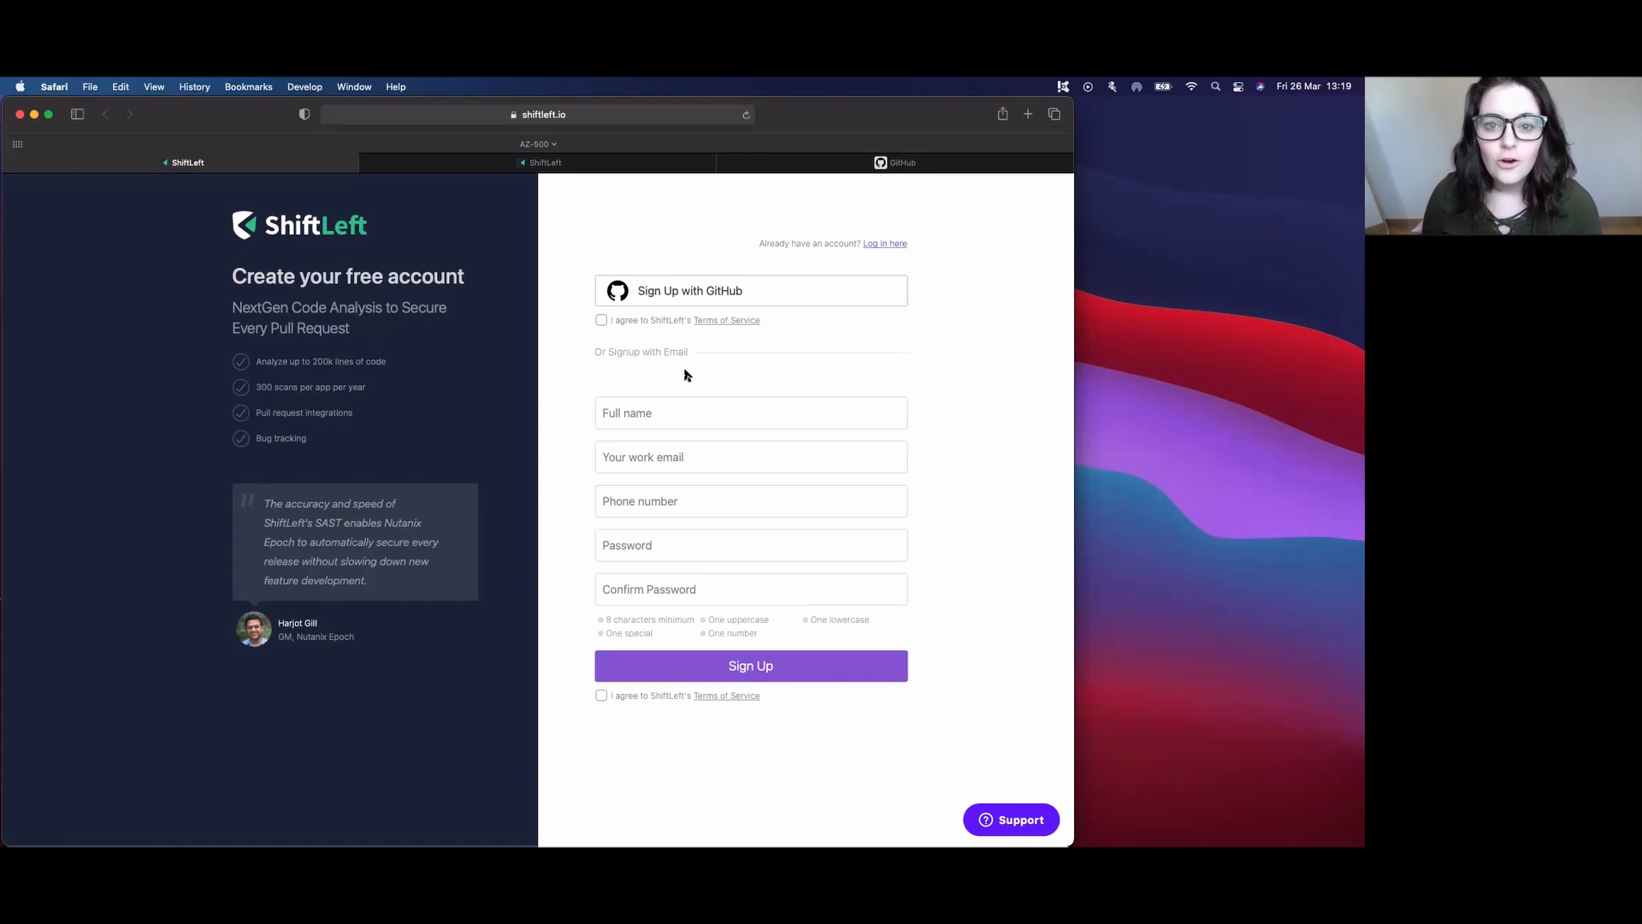
pyautogui.moveTo(640, 395)
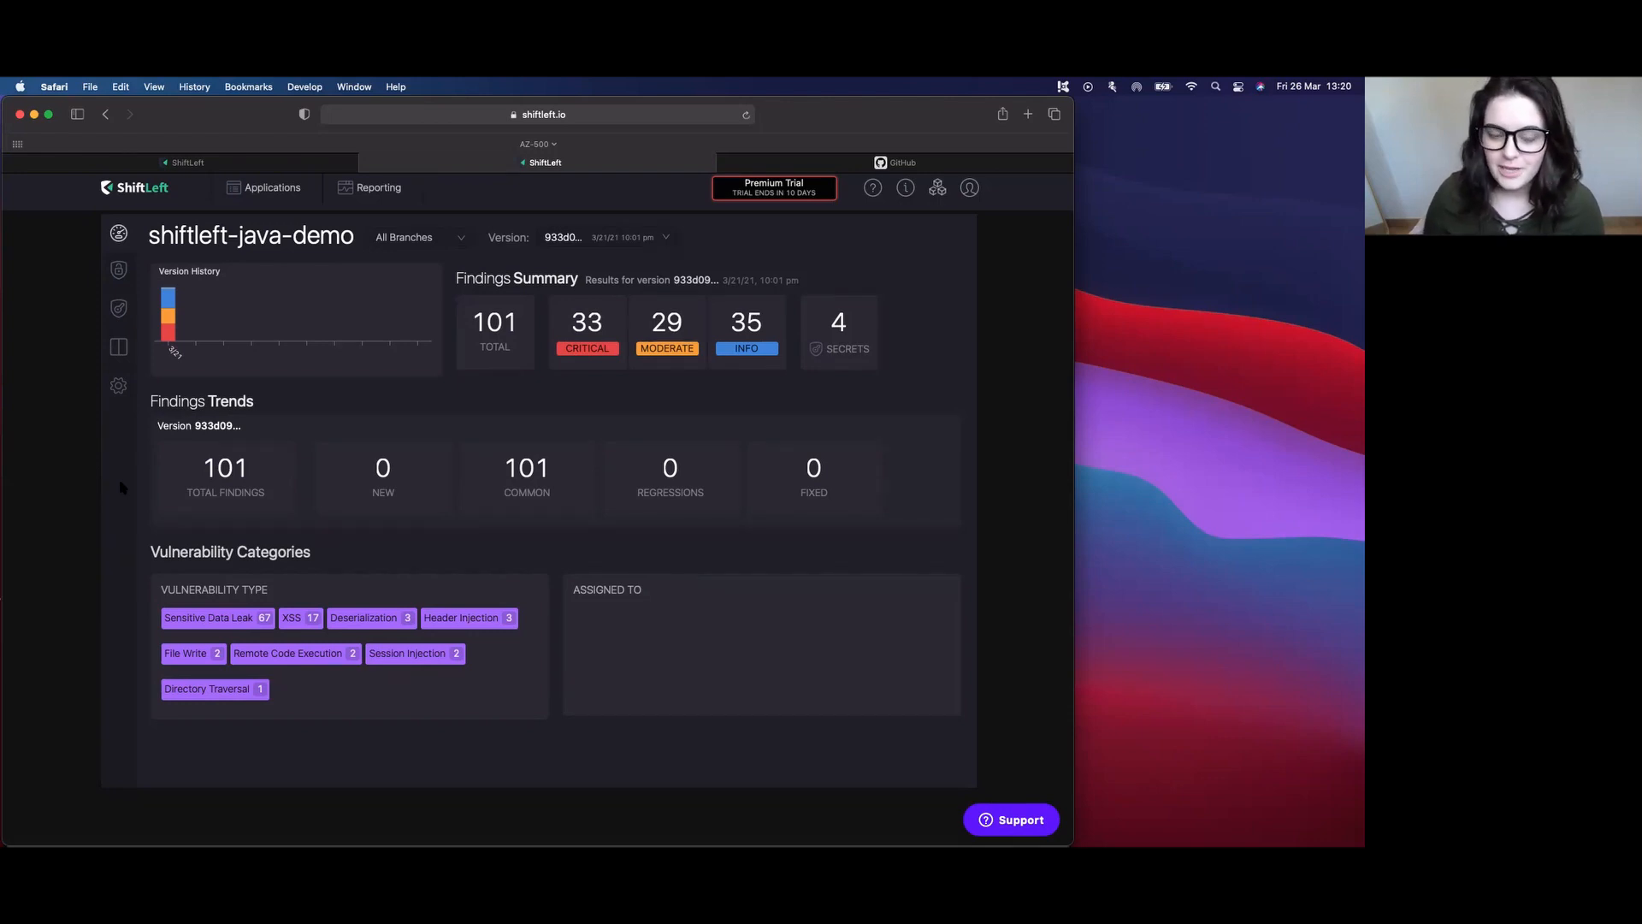
pyautogui.moveTo(112, 621)
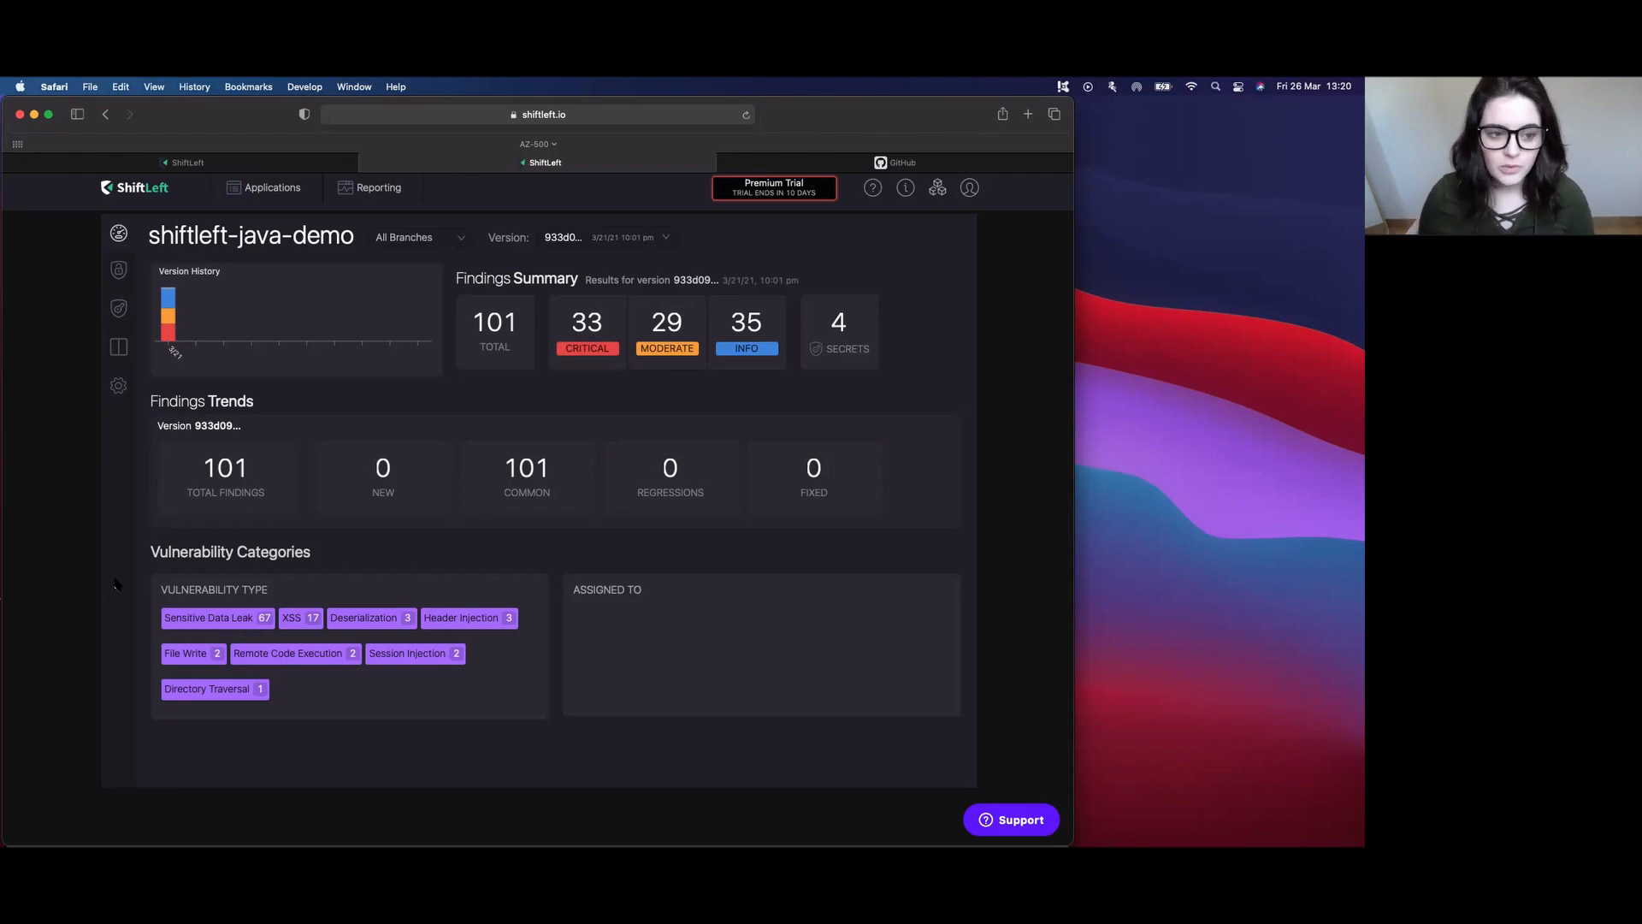
pyautogui.moveTo(312, 238)
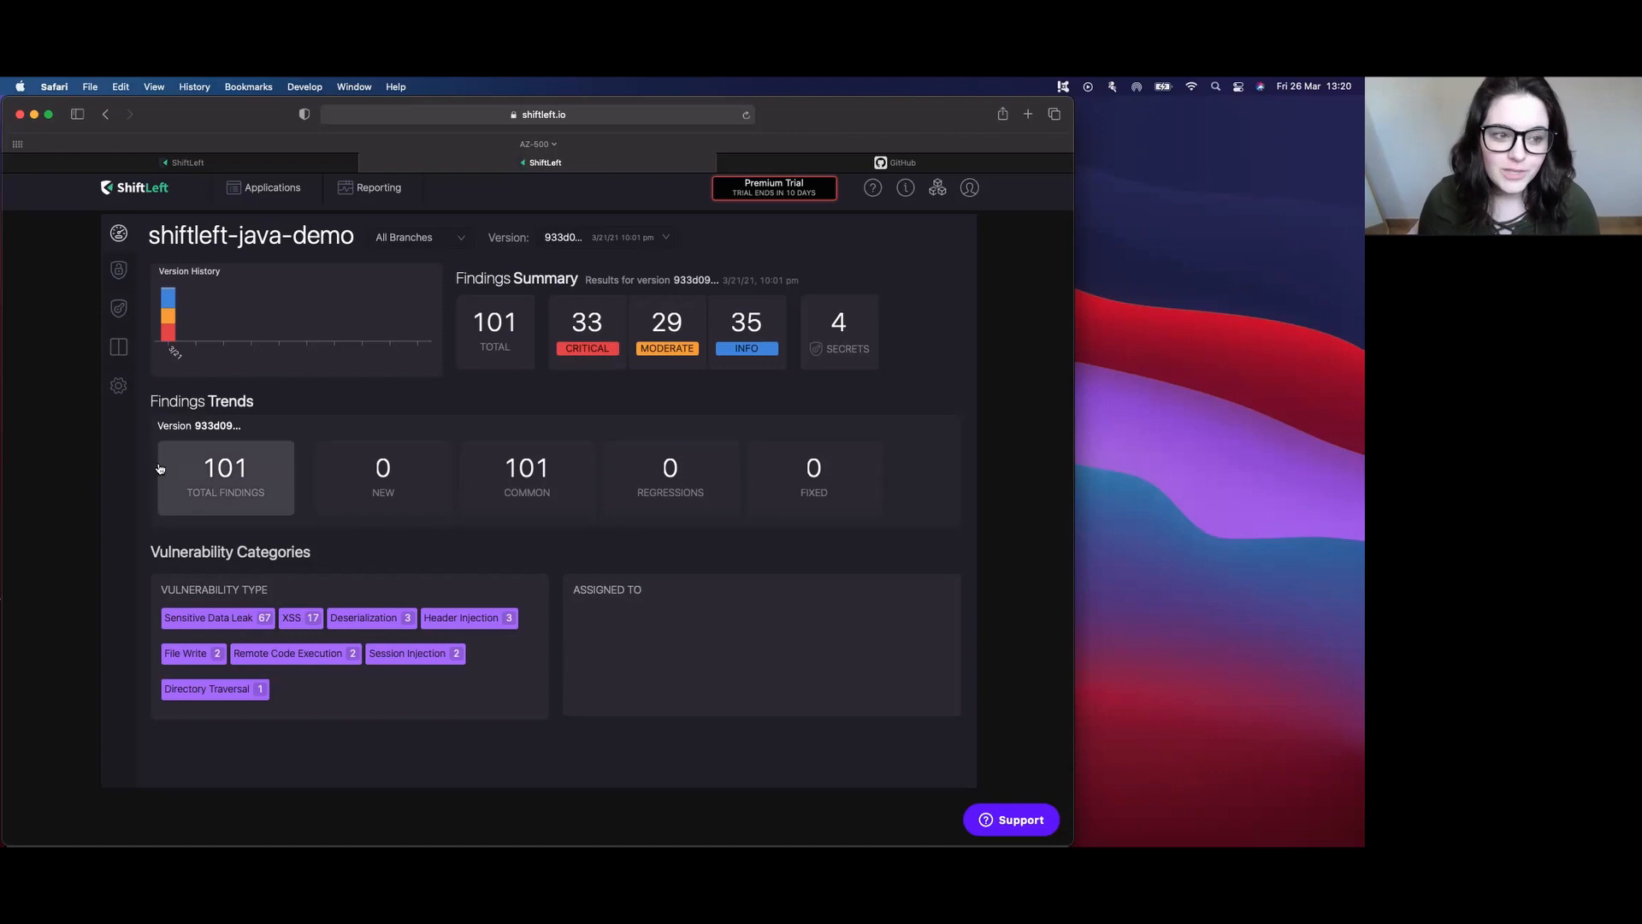
pyautogui.moveTo(41, 473)
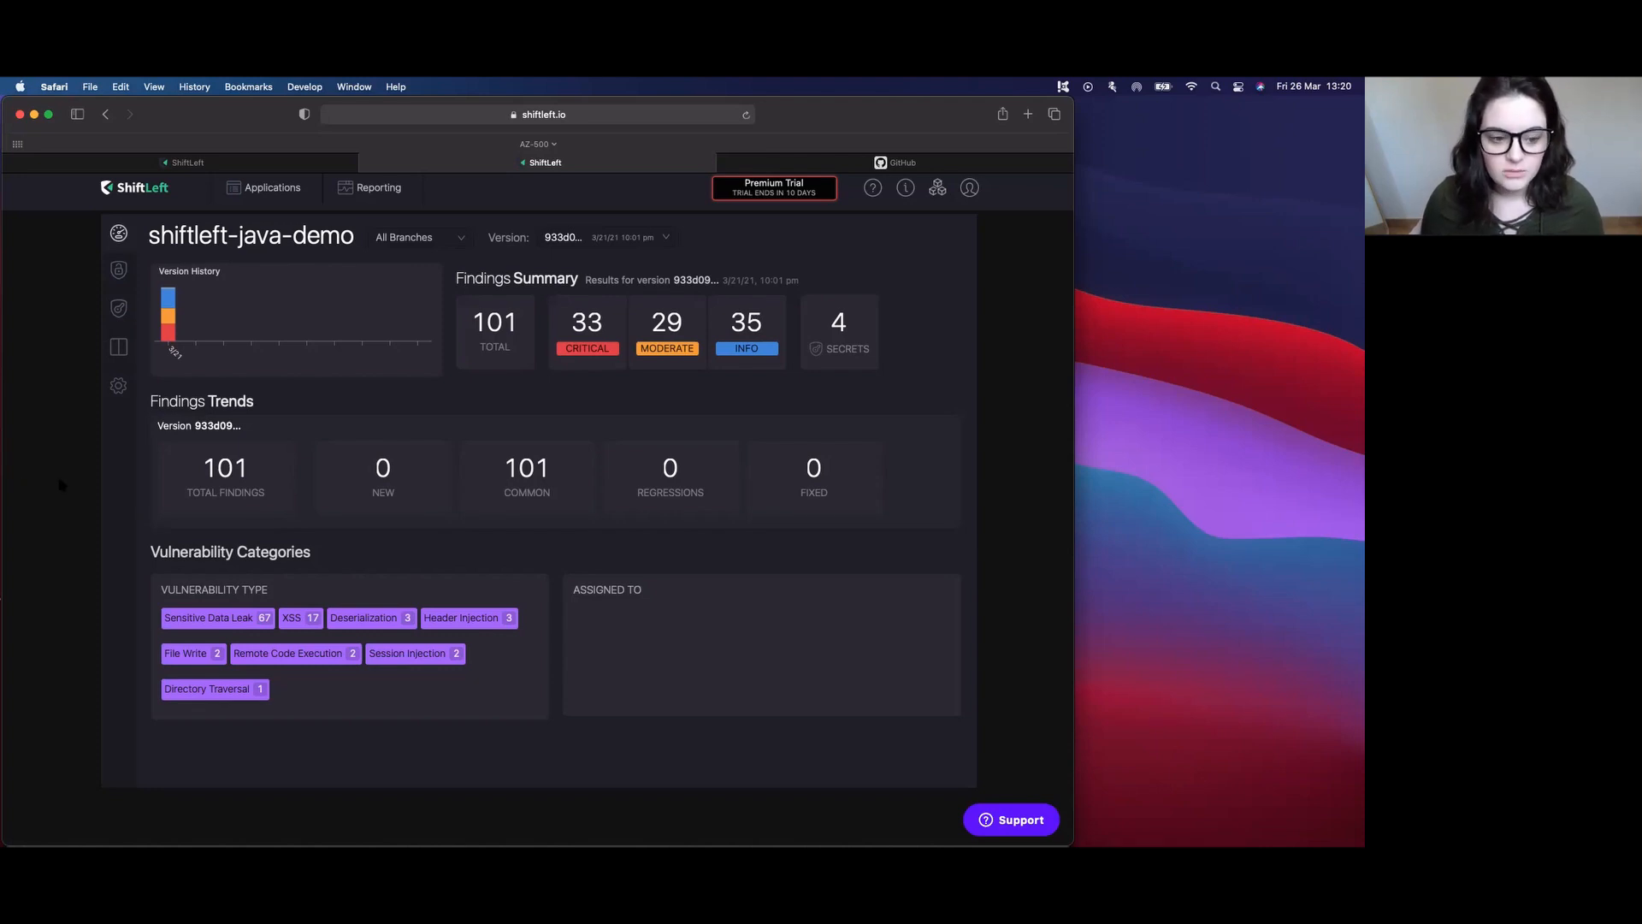
pyautogui.moveTo(167, 314)
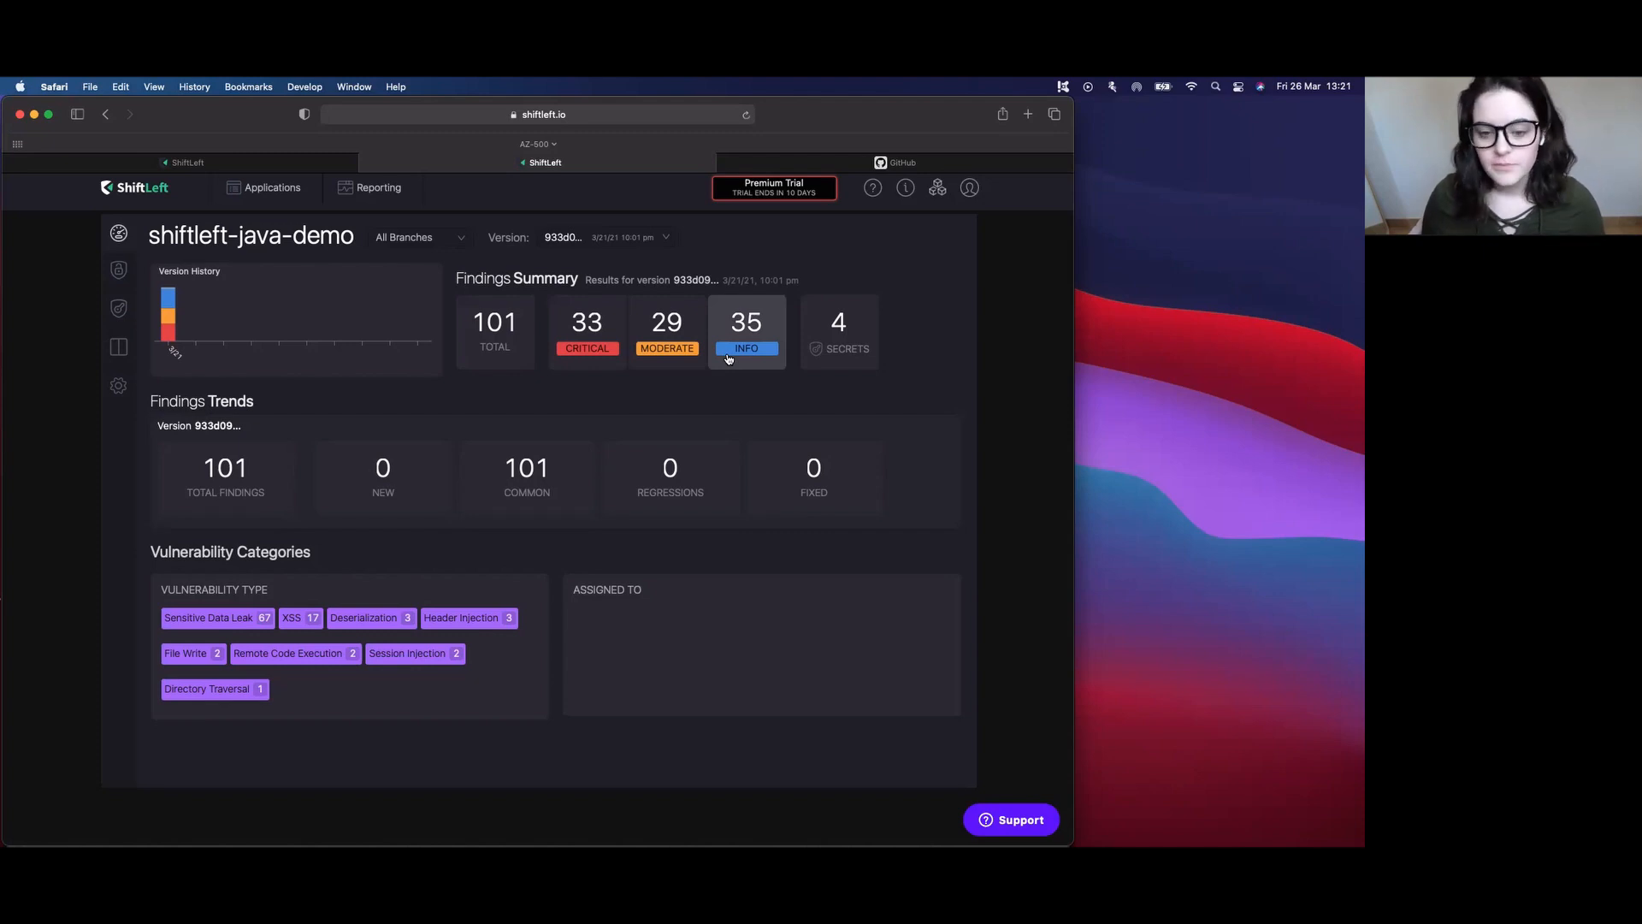
pyautogui.moveTo(838, 360)
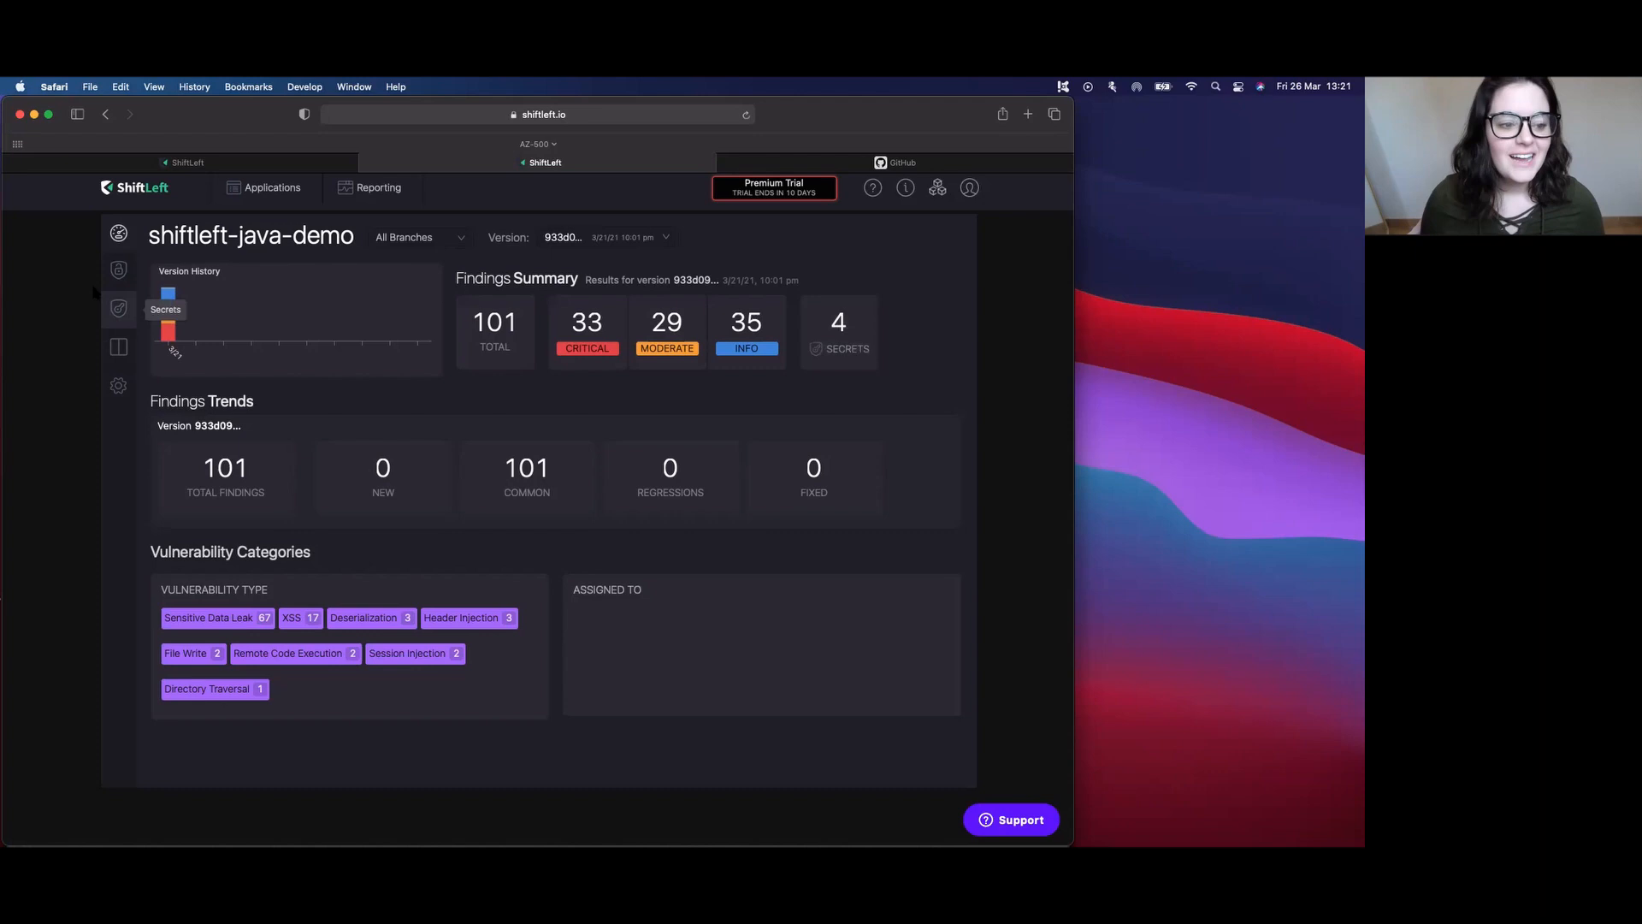
# - Show the 97 shiftleft-java-demo vulnerabilities sorted by Severity and scroll through them
pyautogui.click(118, 270)
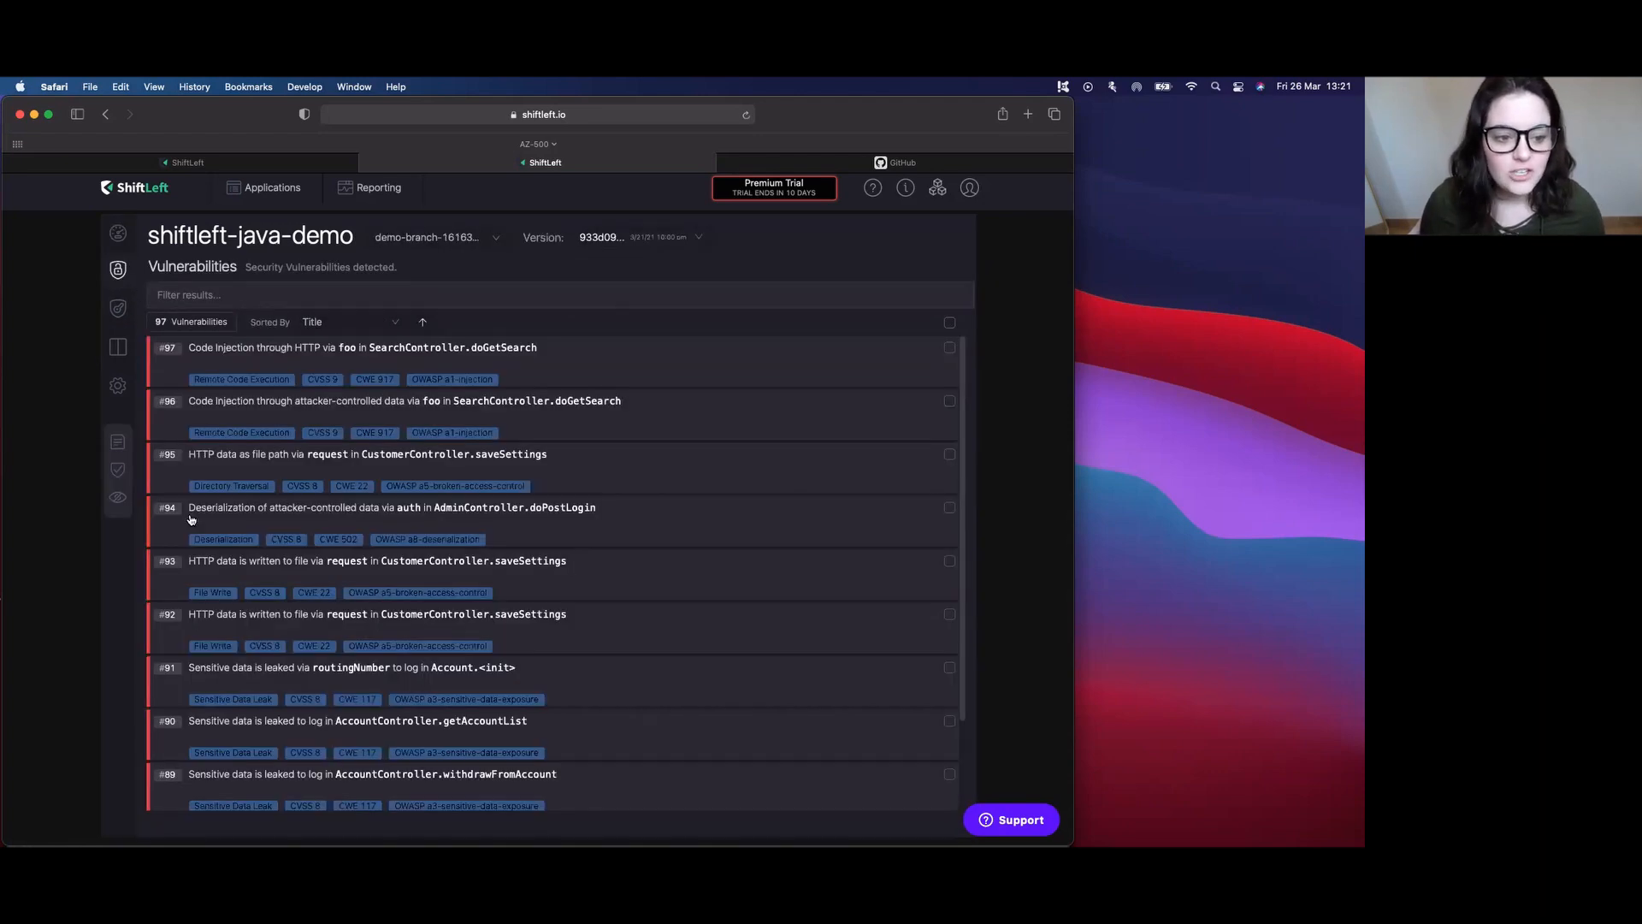
pyautogui.click(351, 321)
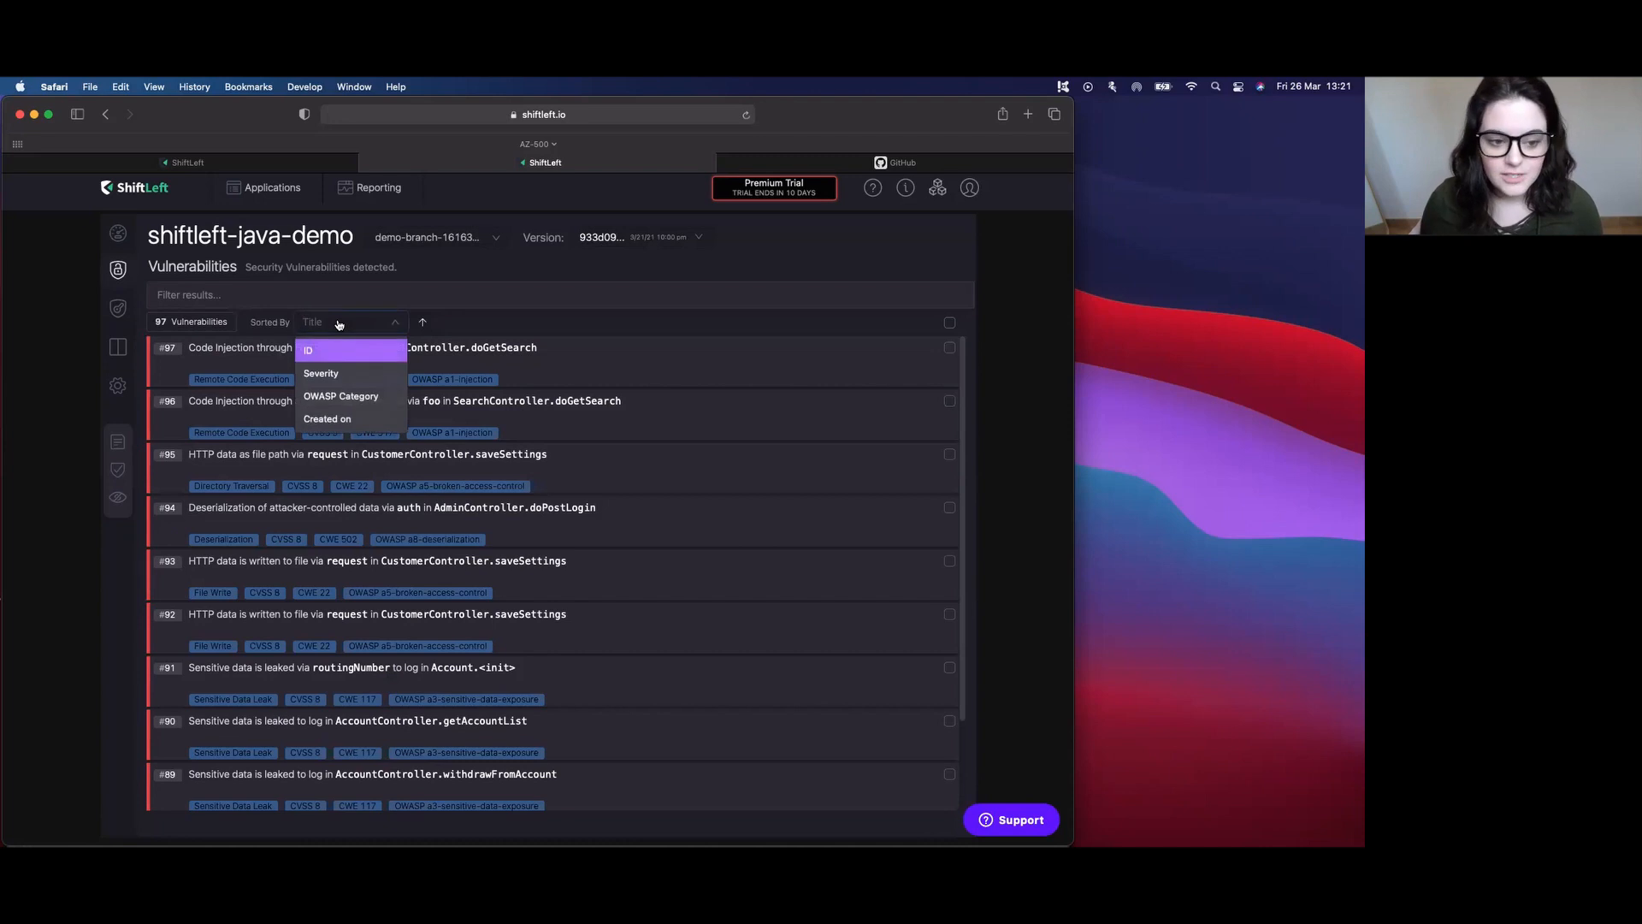
pyautogui.moveTo(320, 373)
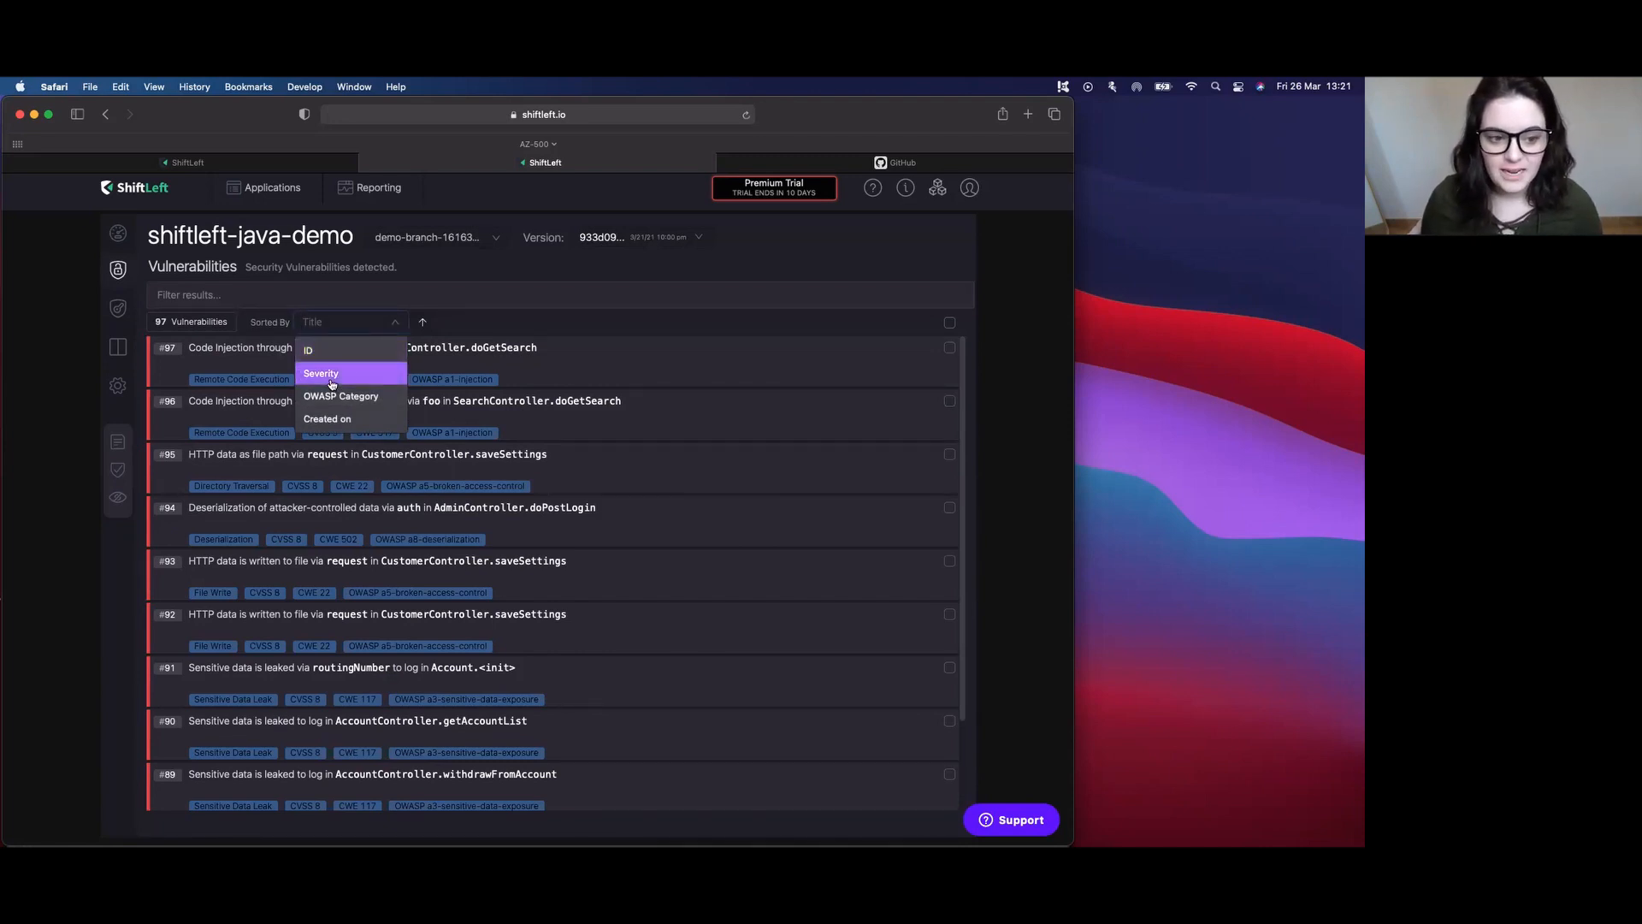
pyautogui.click(321, 374)
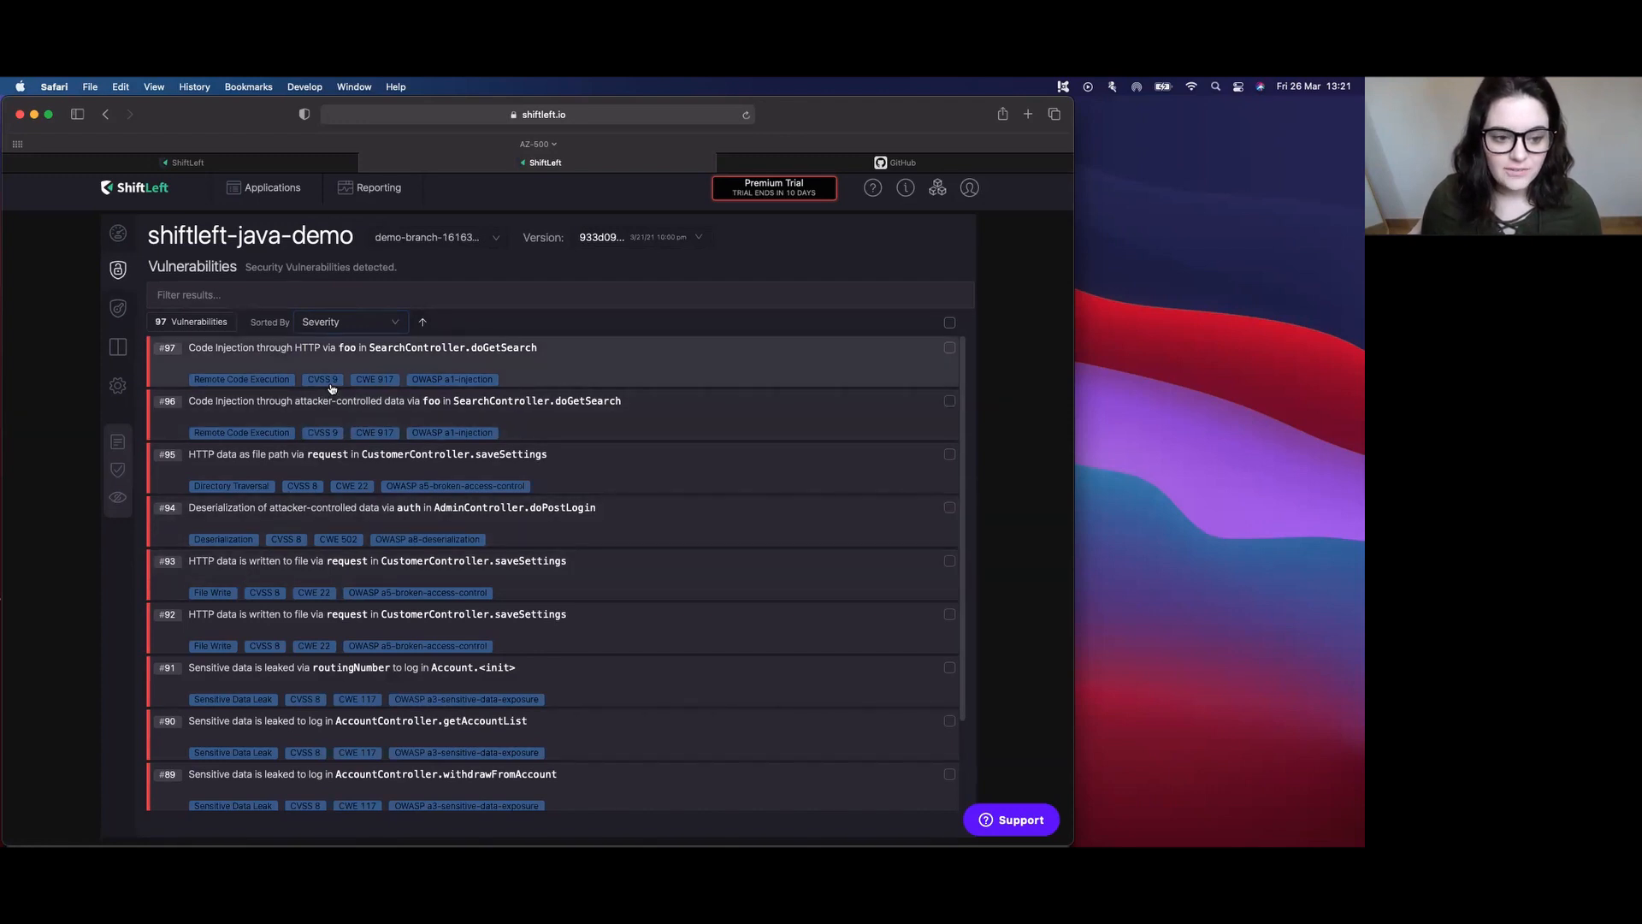
pyautogui.moveTo(337, 354)
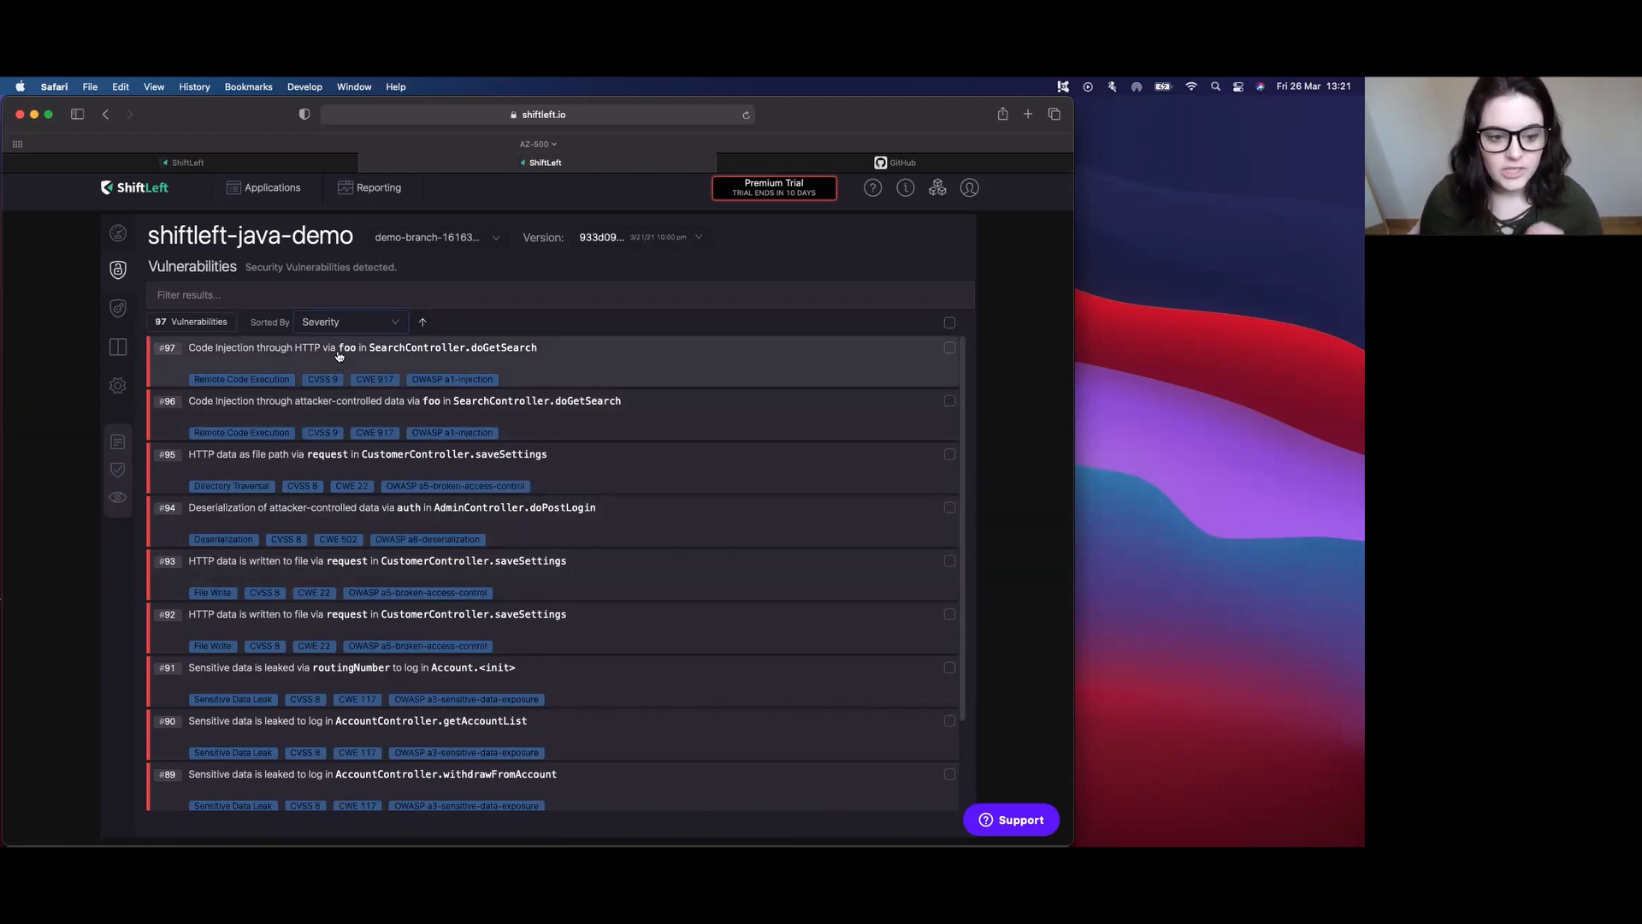
pyautogui.scroll(-3)
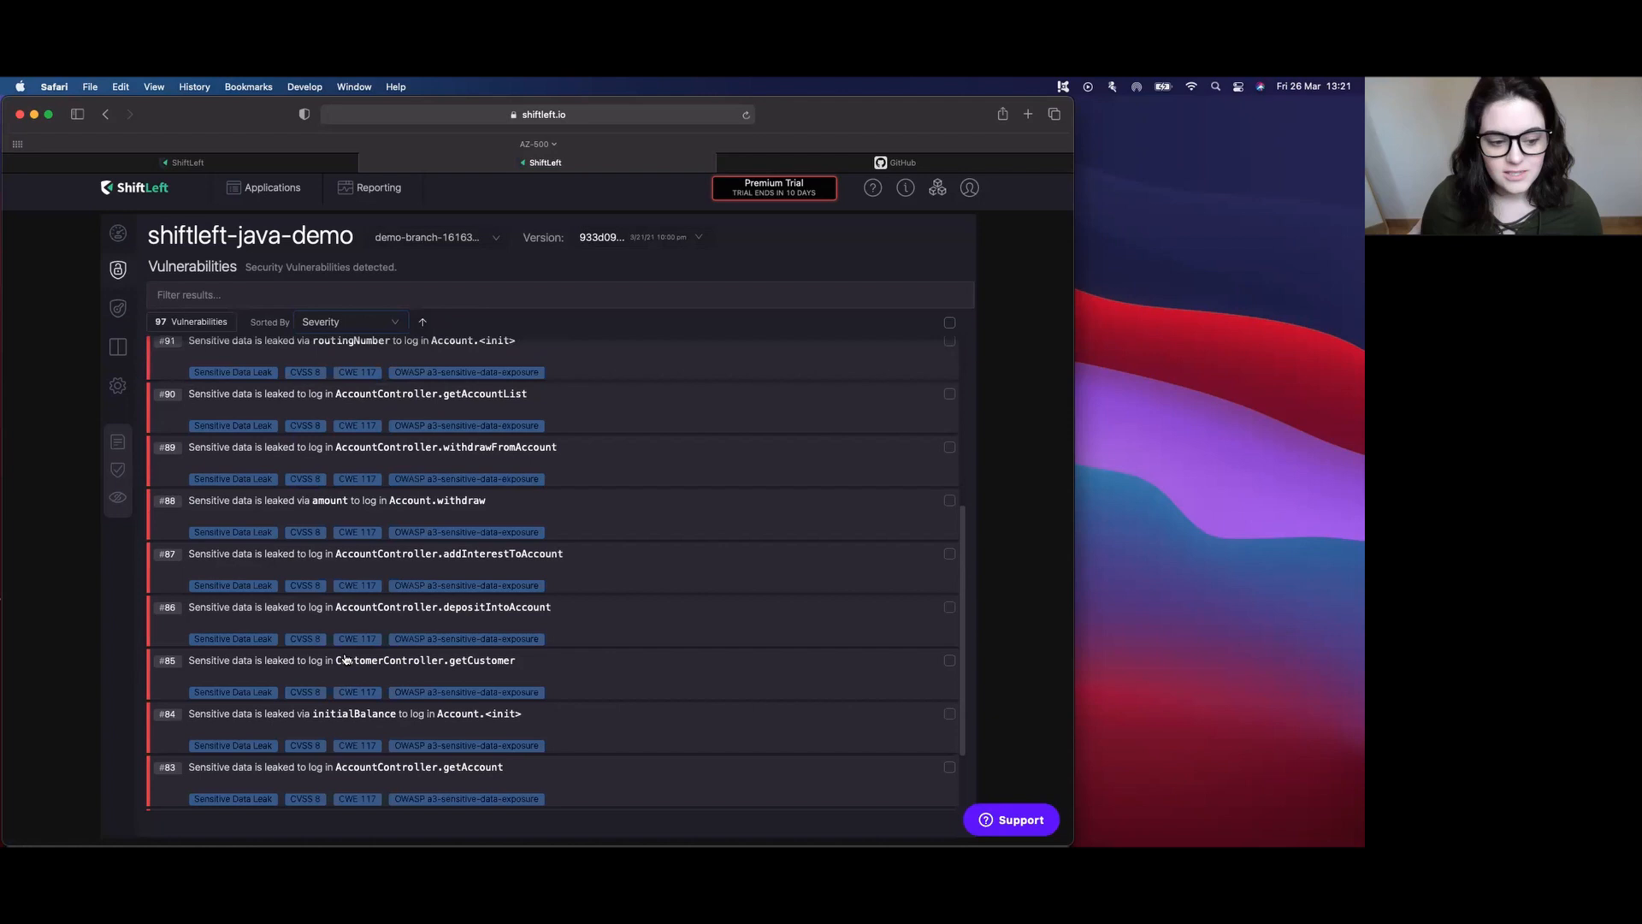
pyautogui.scroll(-3)
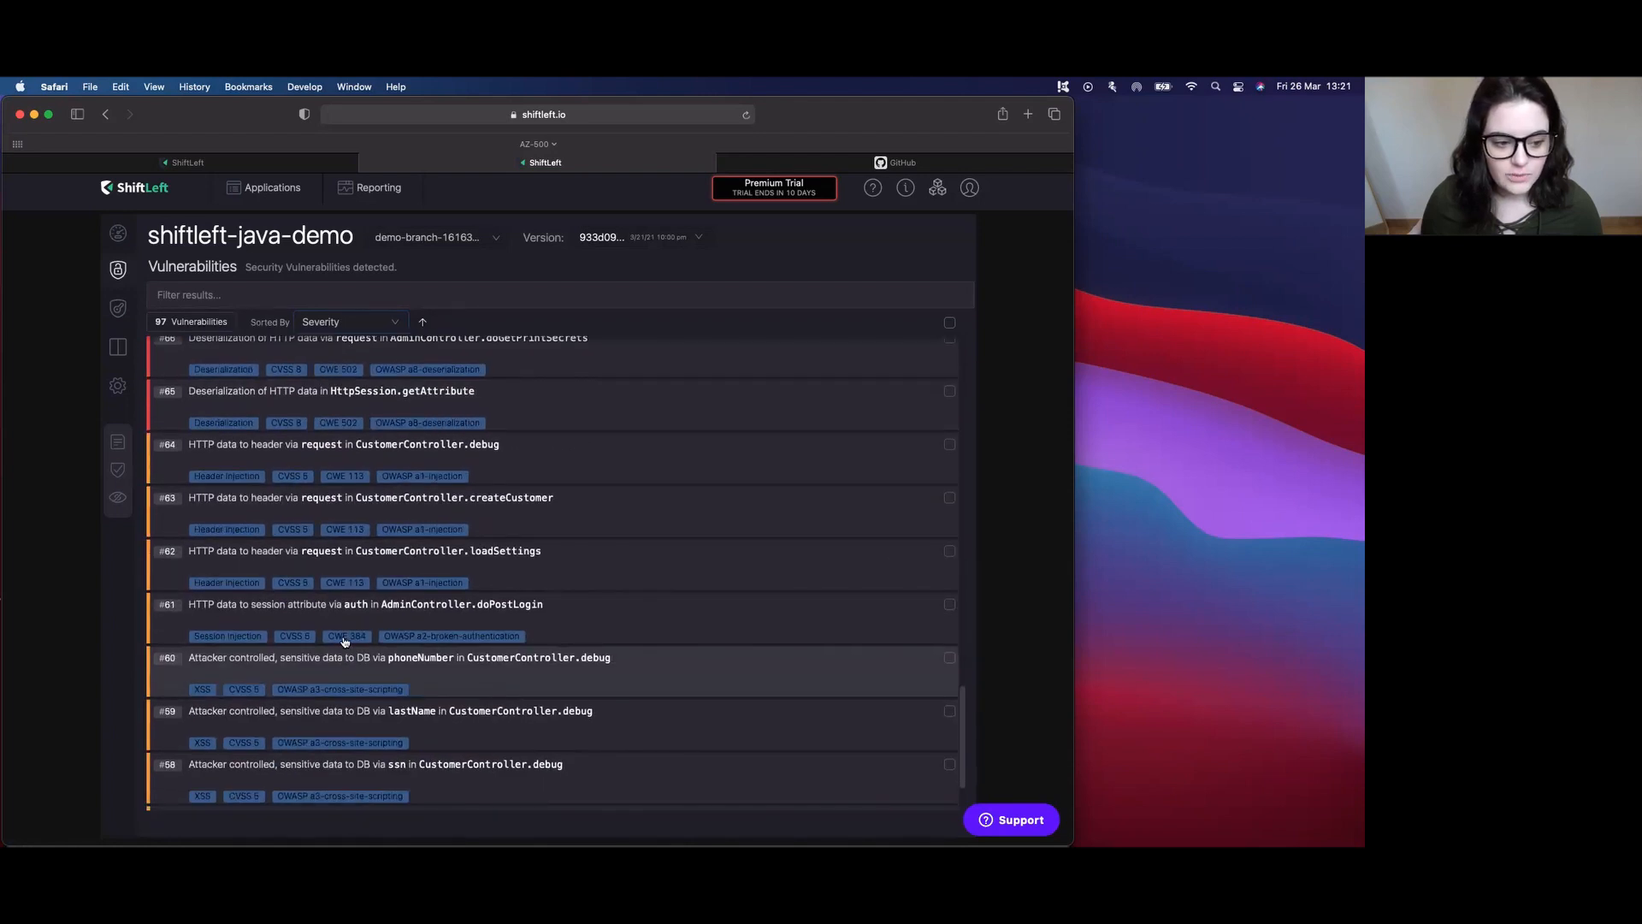
pyautogui.moveTo(243, 688)
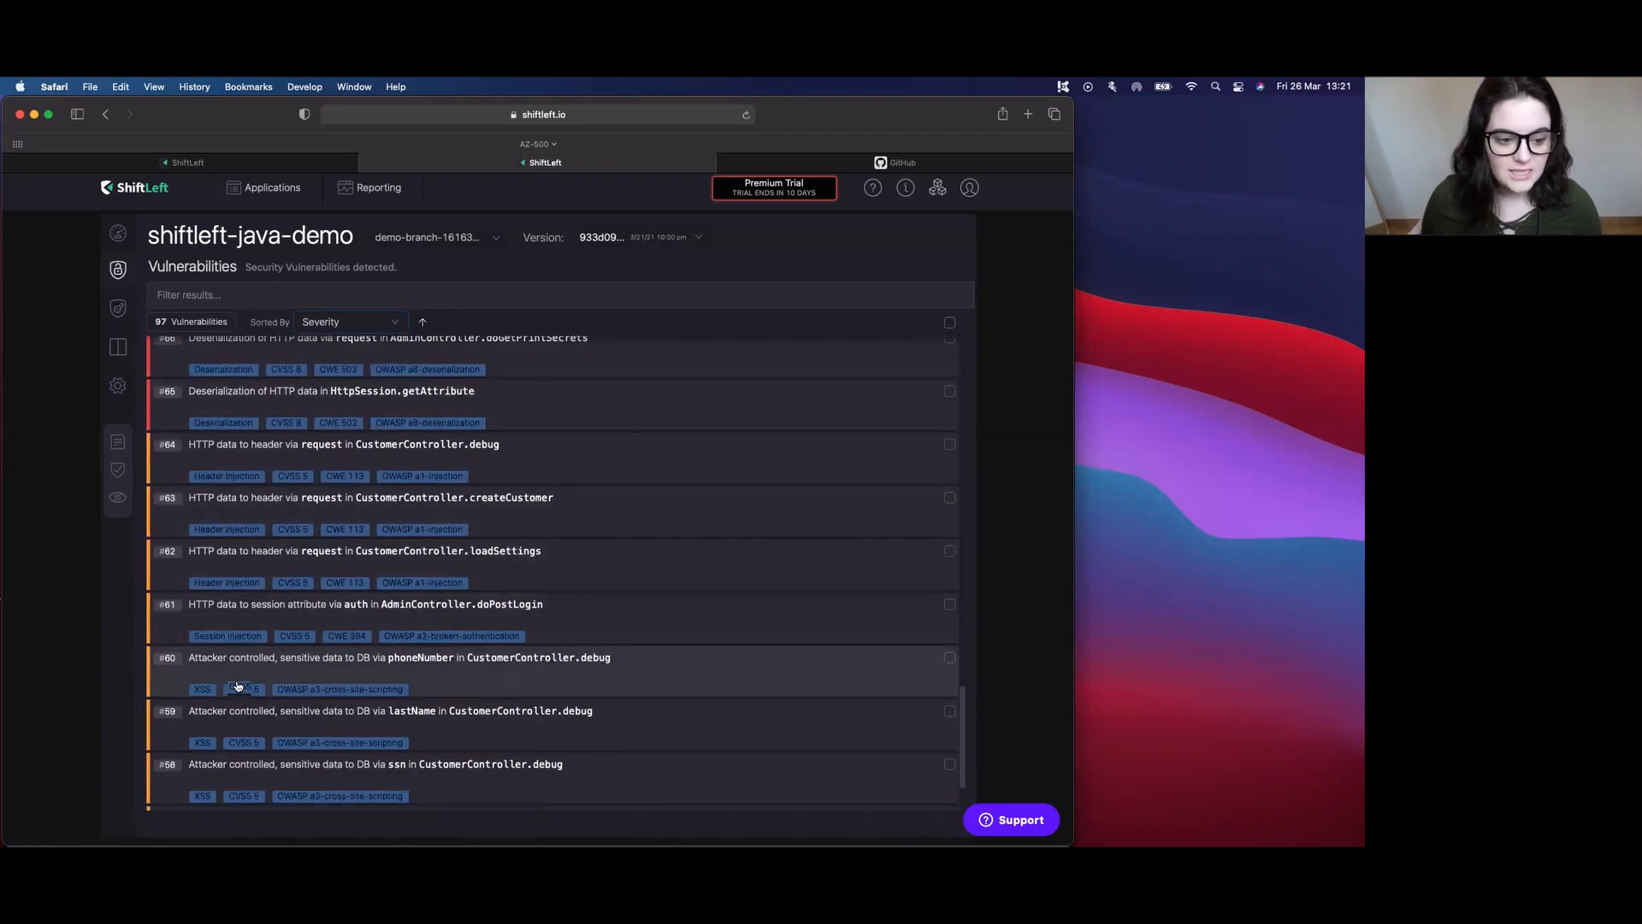
pyautogui.scroll(-3)
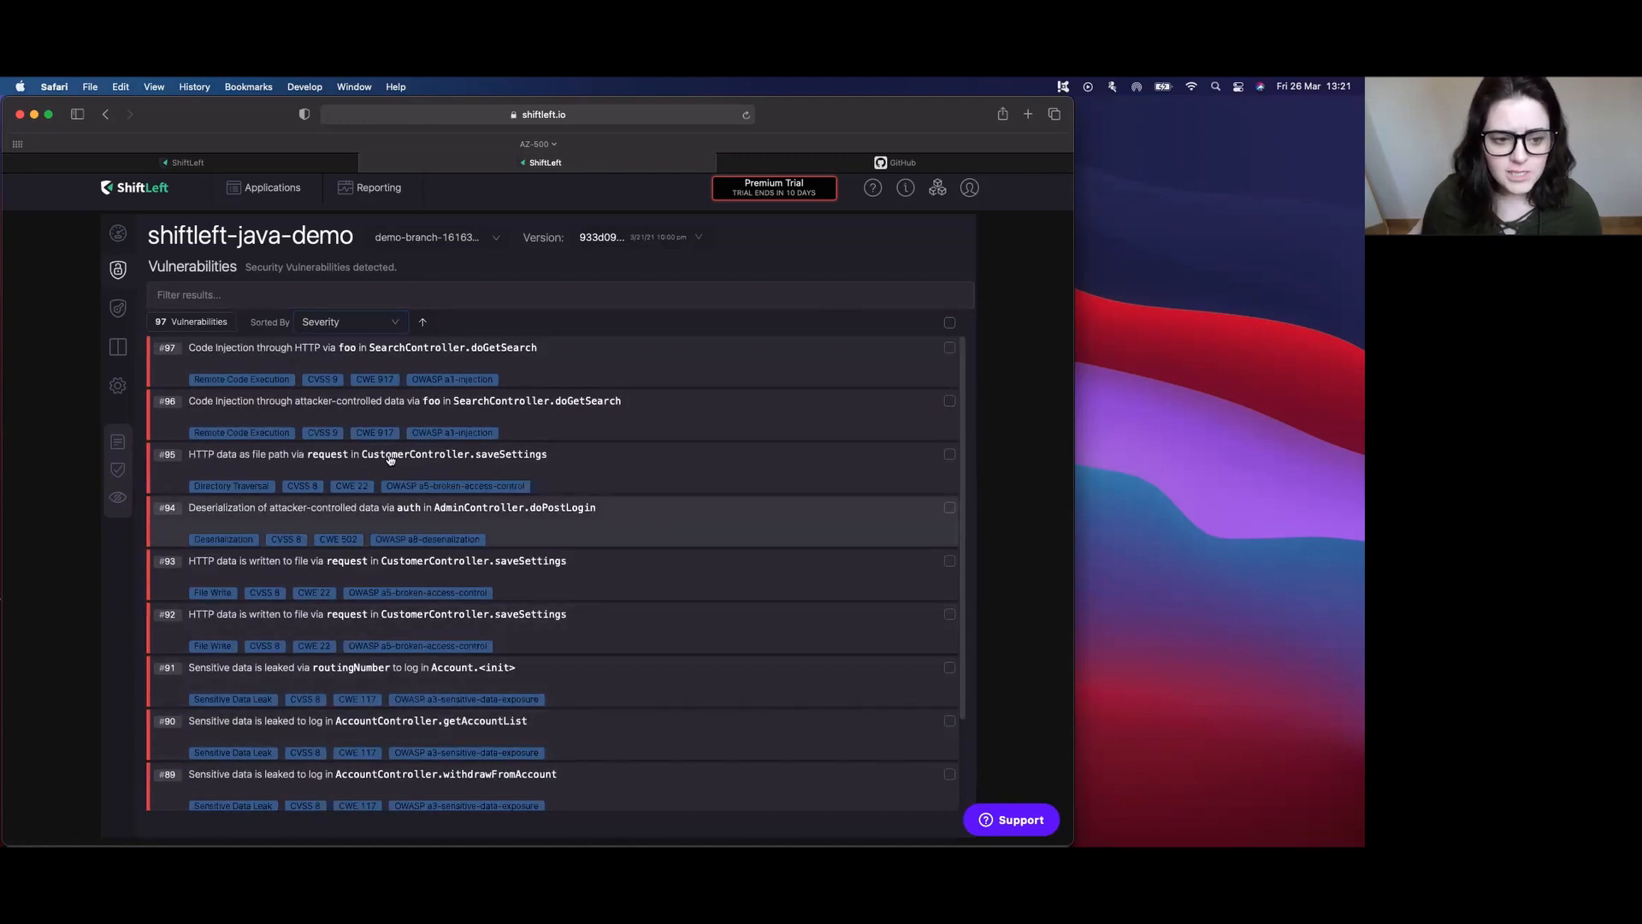
# - Re-sort the vulnerabilities by OWASP Category, then view the detected Secrets list
pyautogui.click(349, 322)
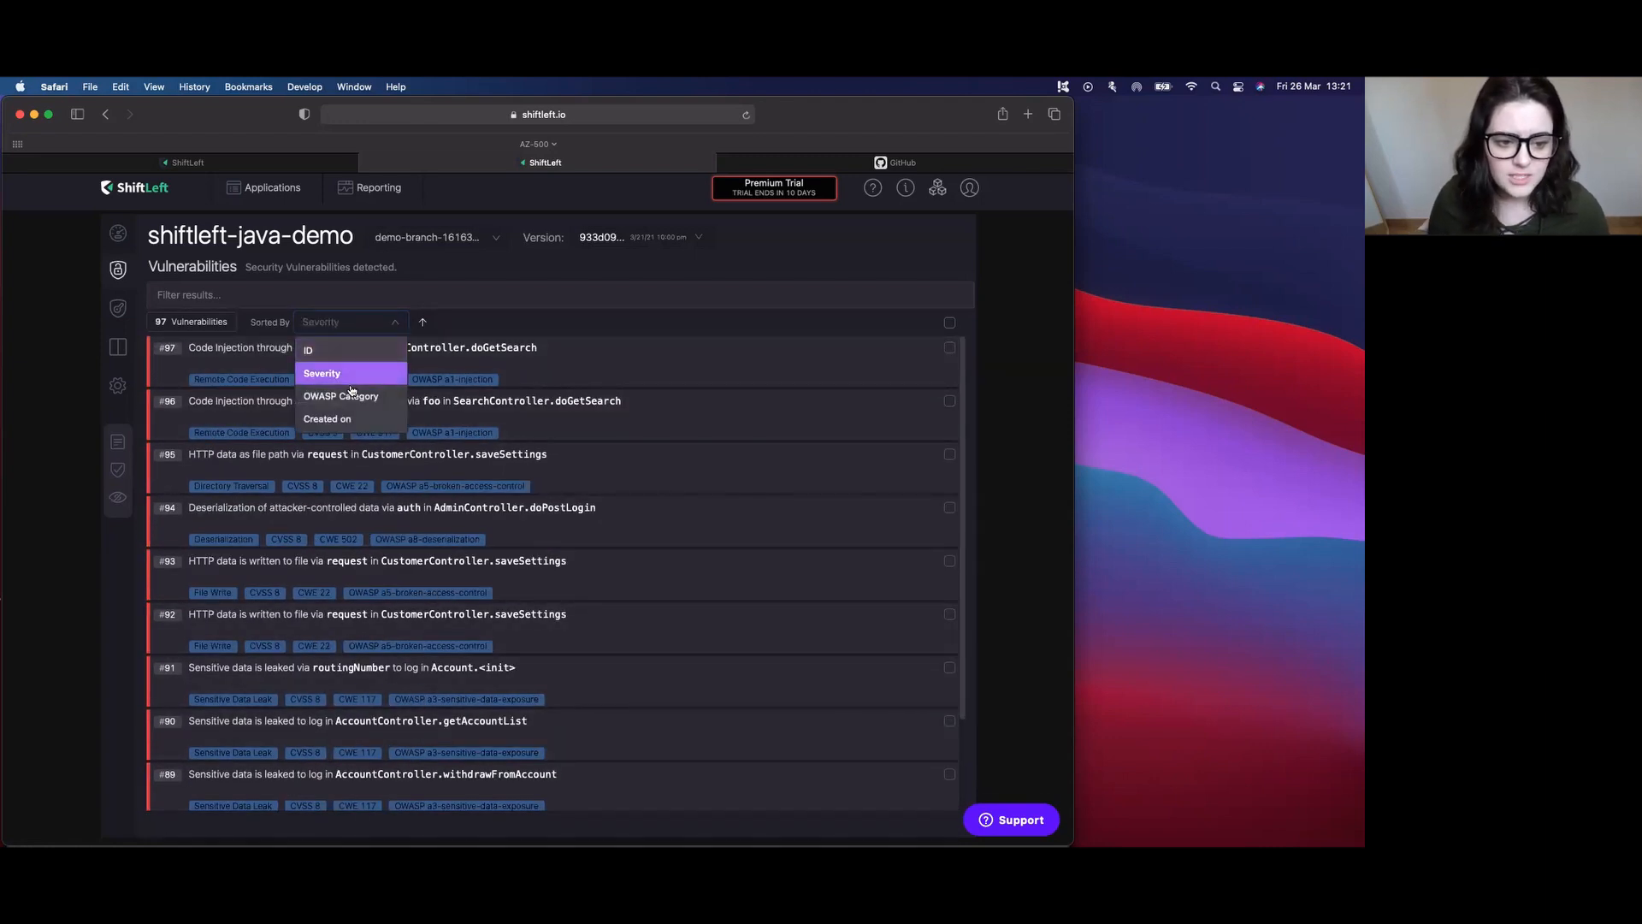
pyautogui.click(341, 395)
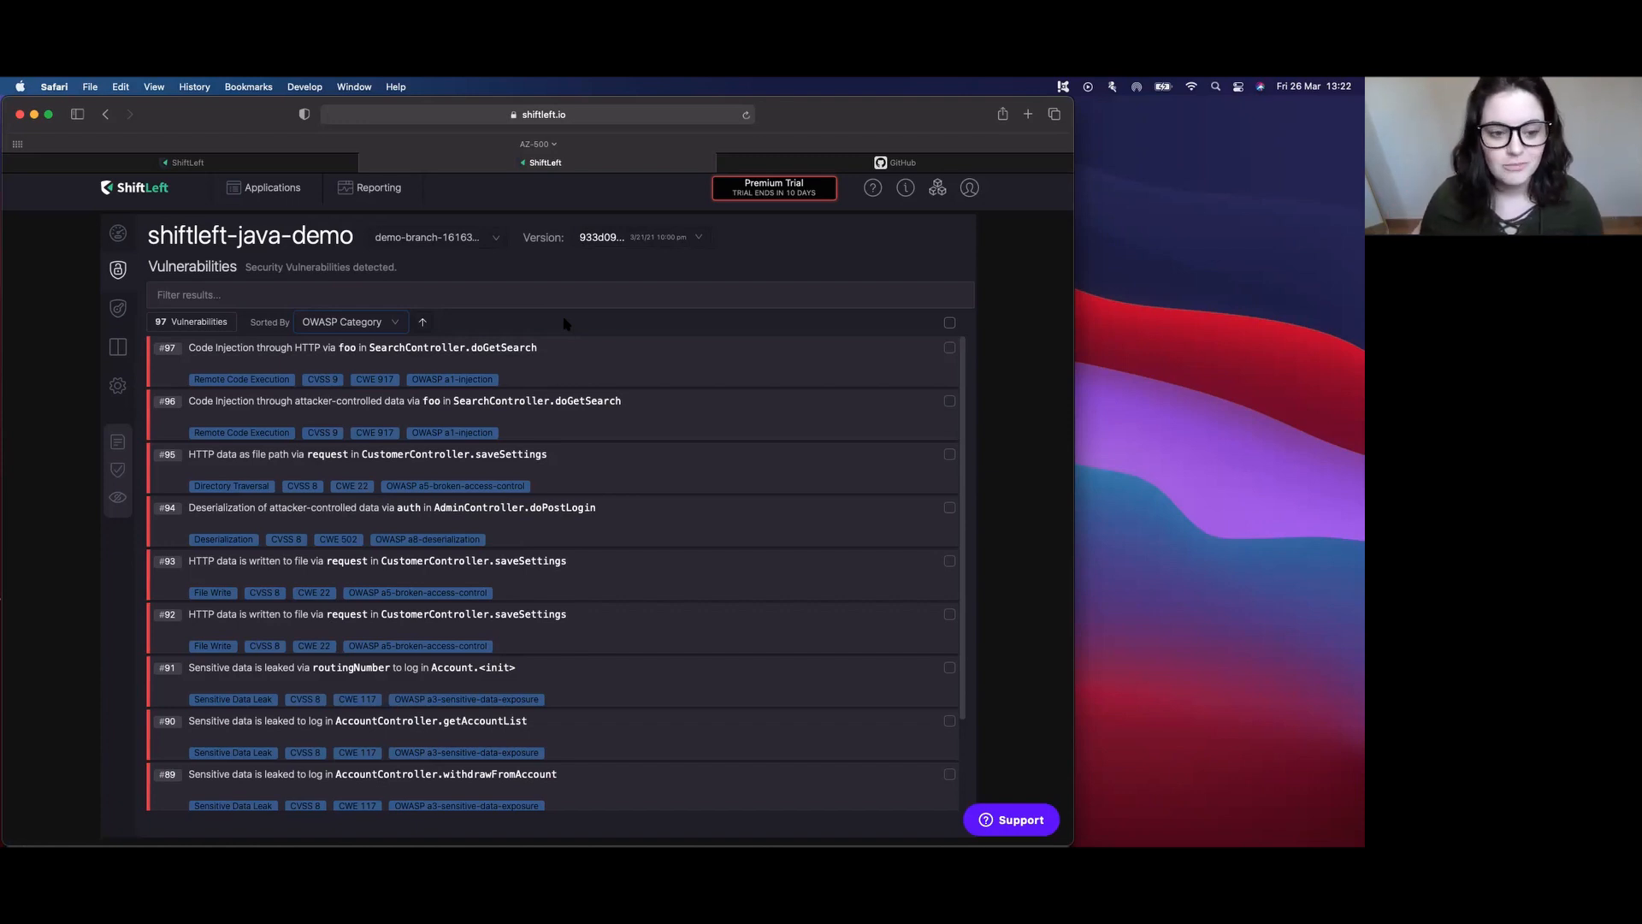
pyautogui.moveTo(560, 321)
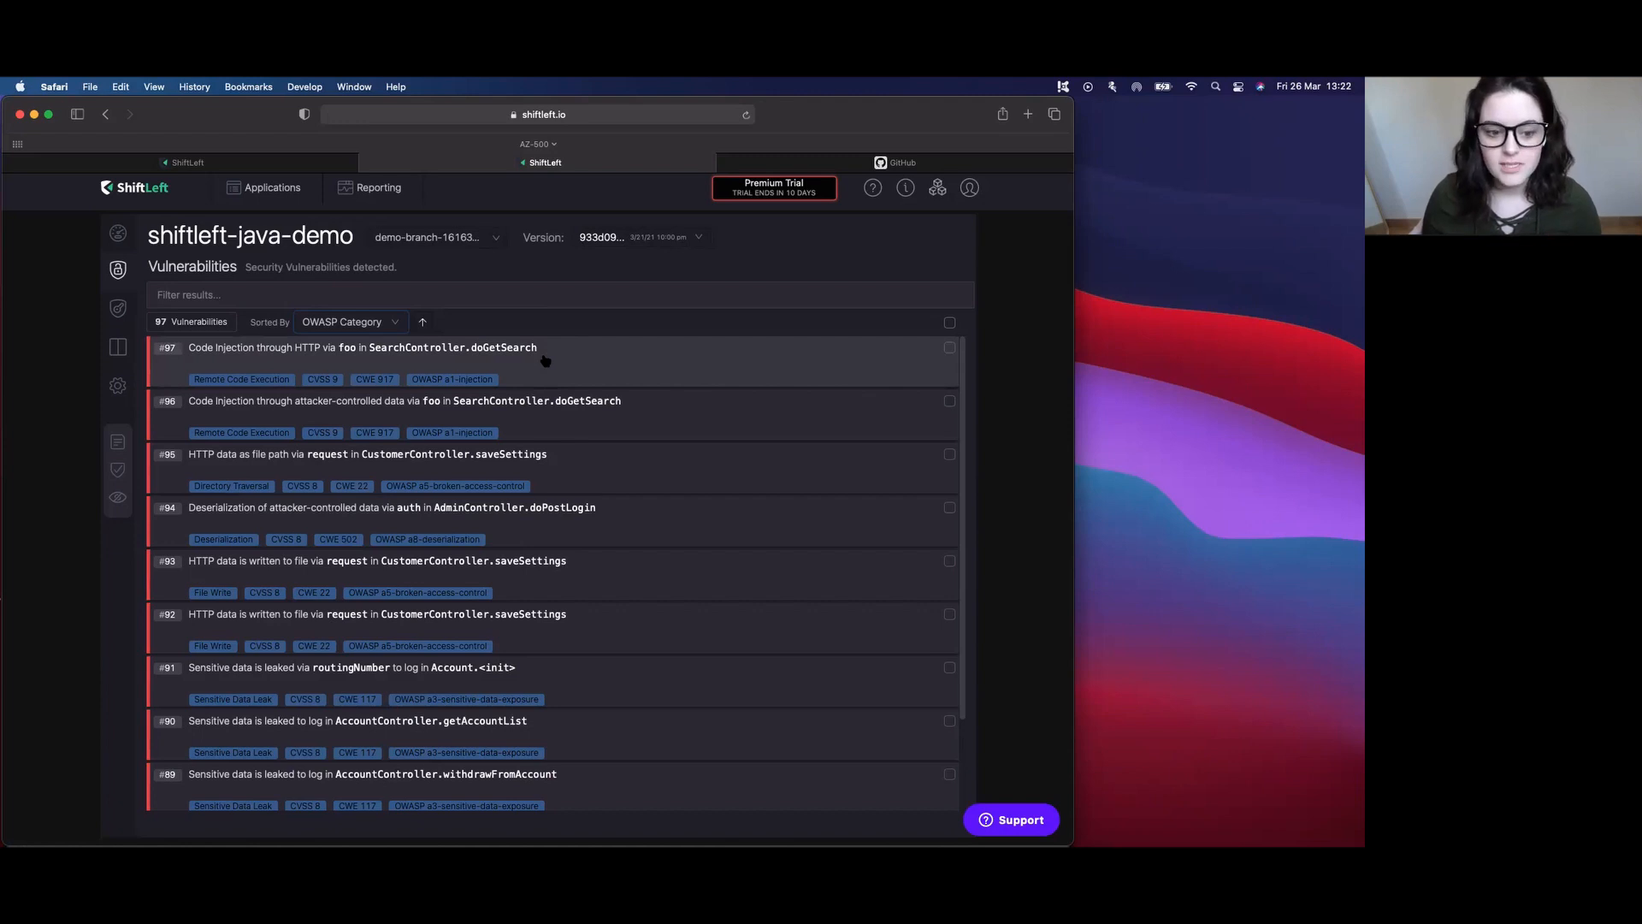
pyautogui.moveTo(560, 560)
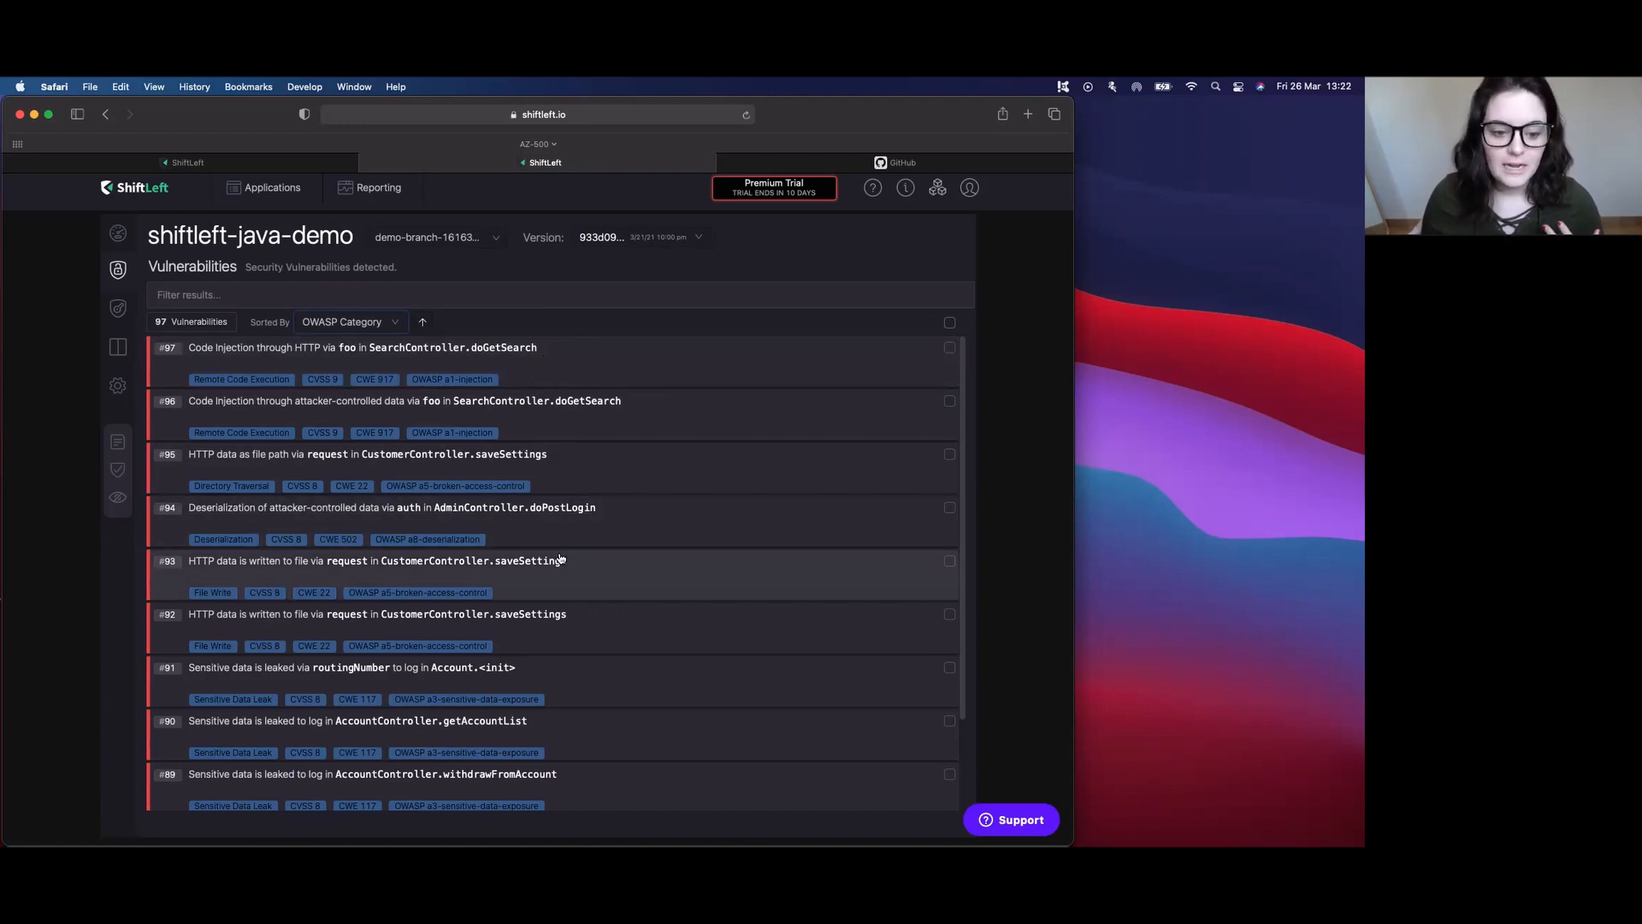
pyautogui.moveTo(555, 733)
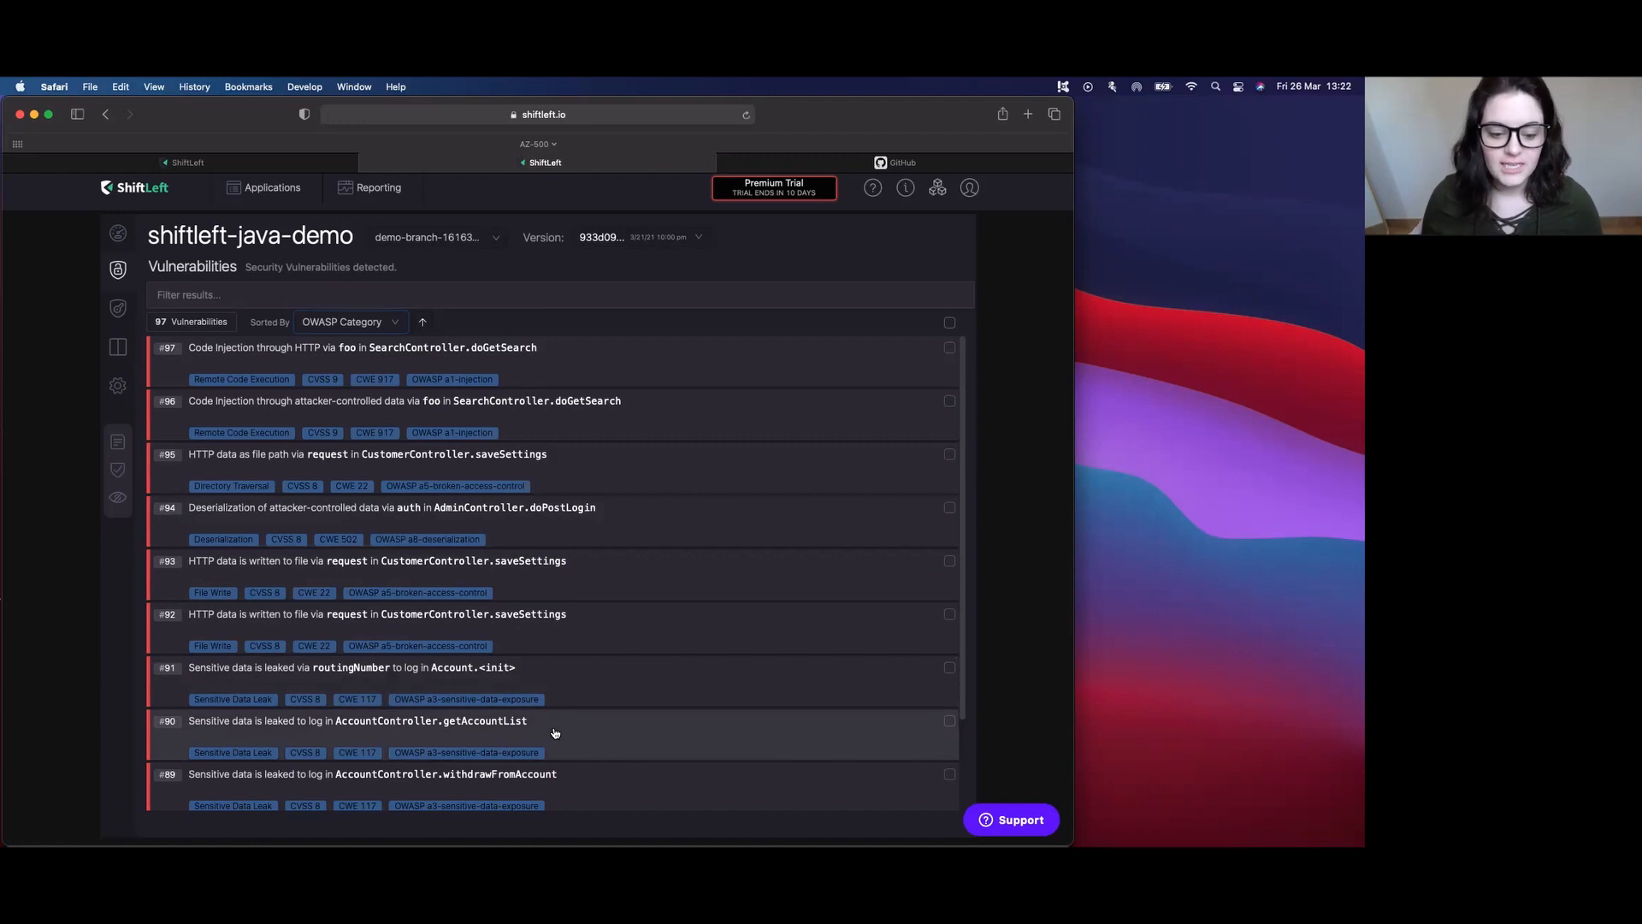
pyautogui.moveTo(559, 722)
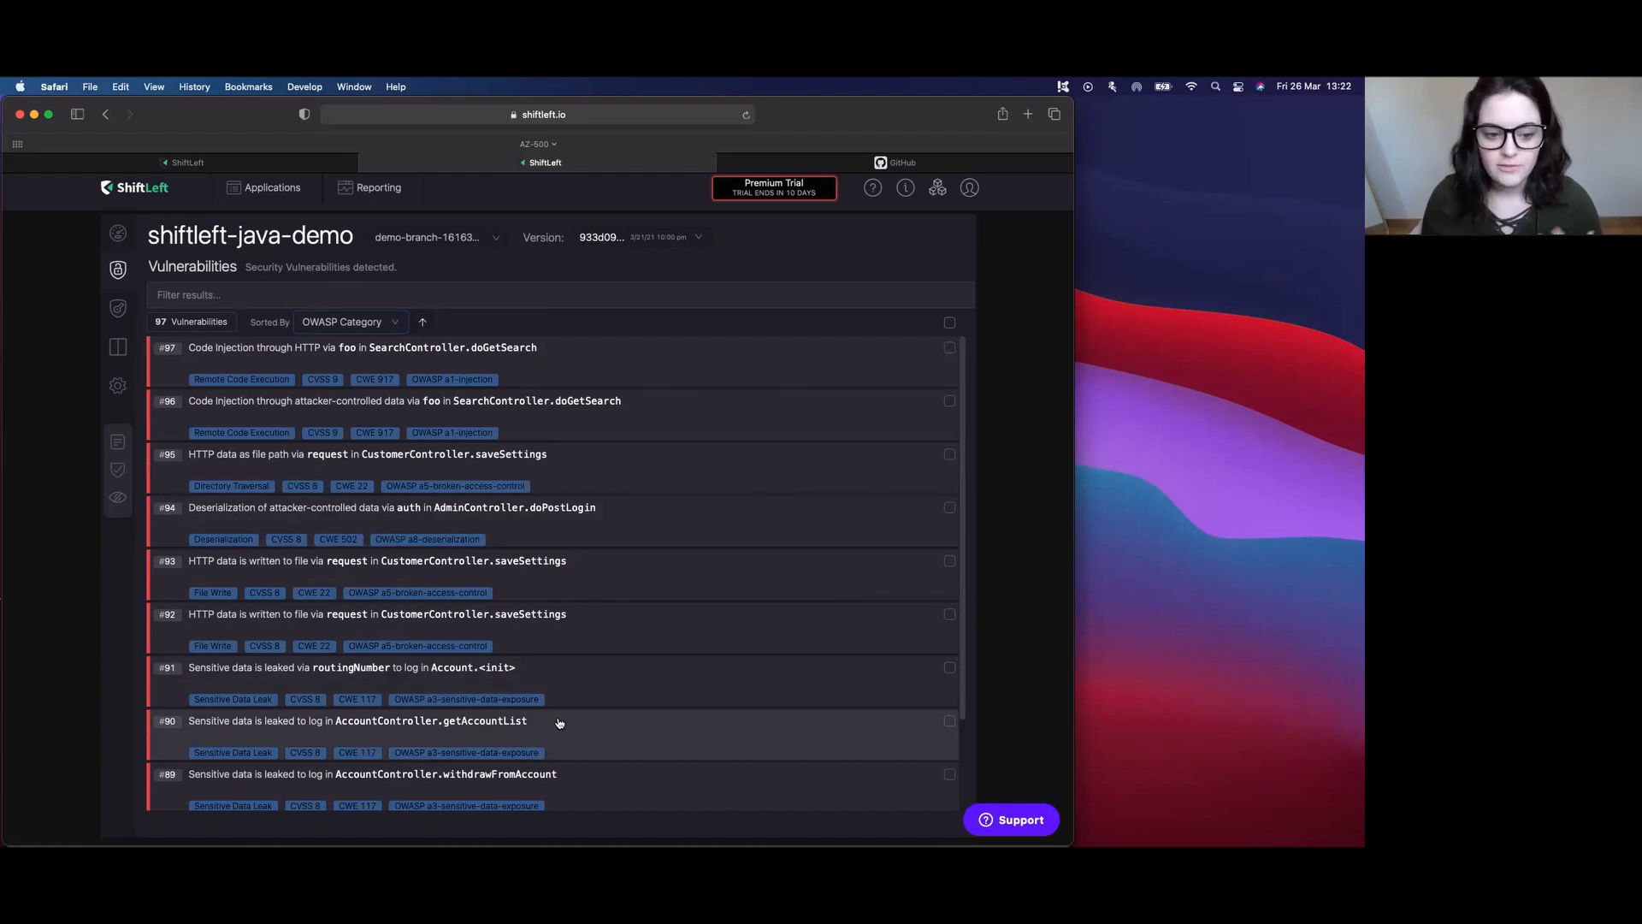
pyautogui.moveTo(714, 459)
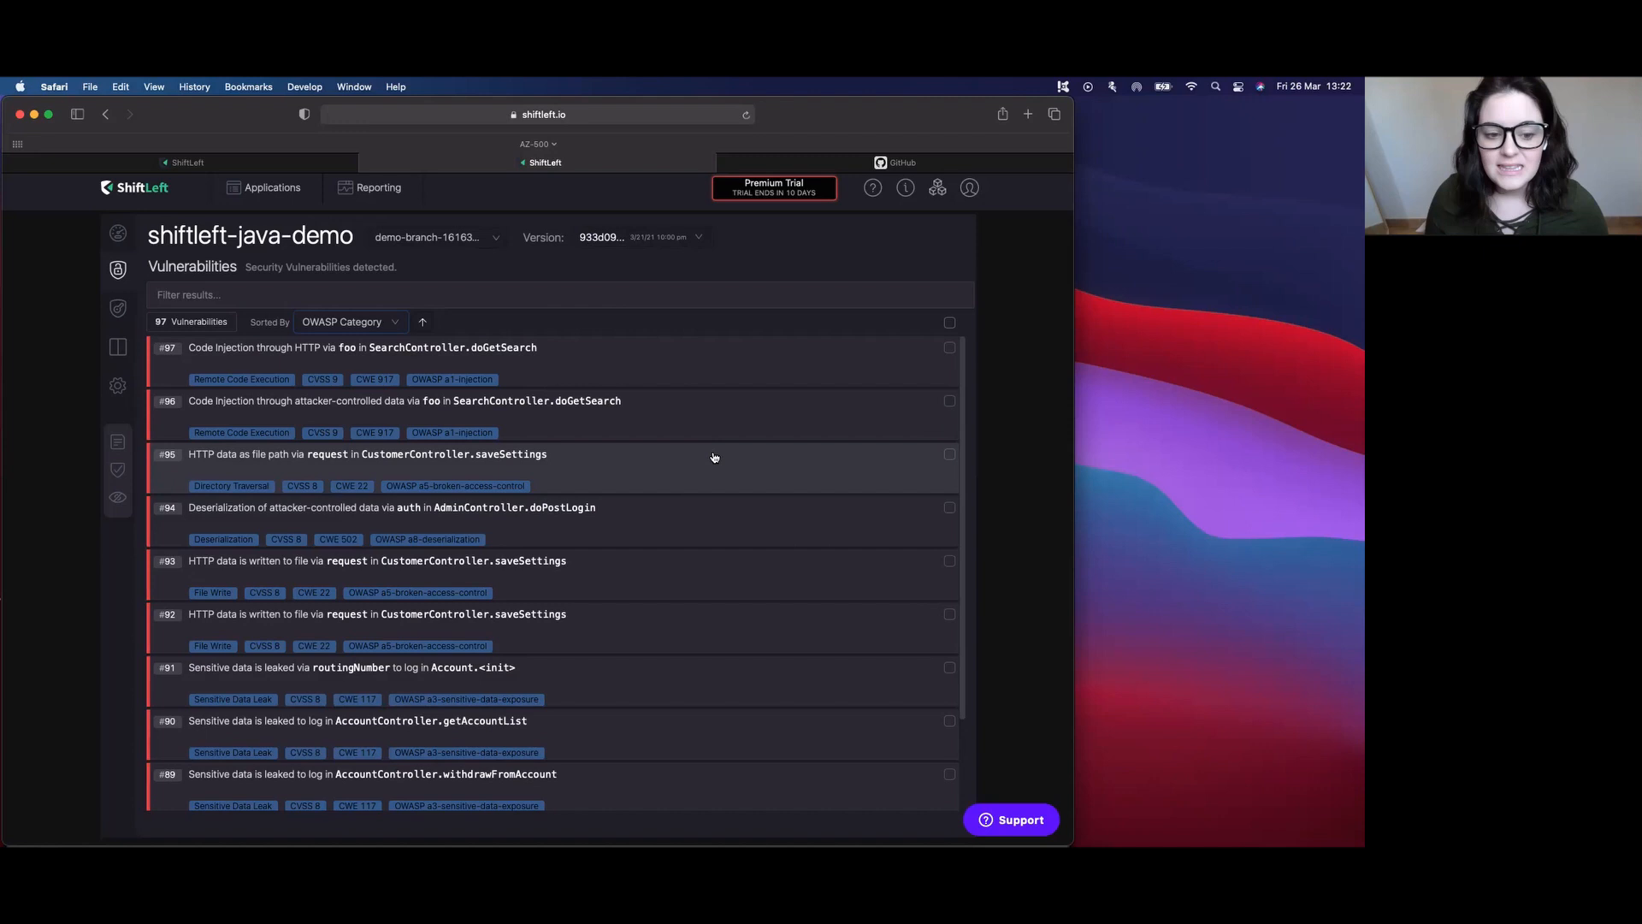
pyautogui.moveTo(687, 475)
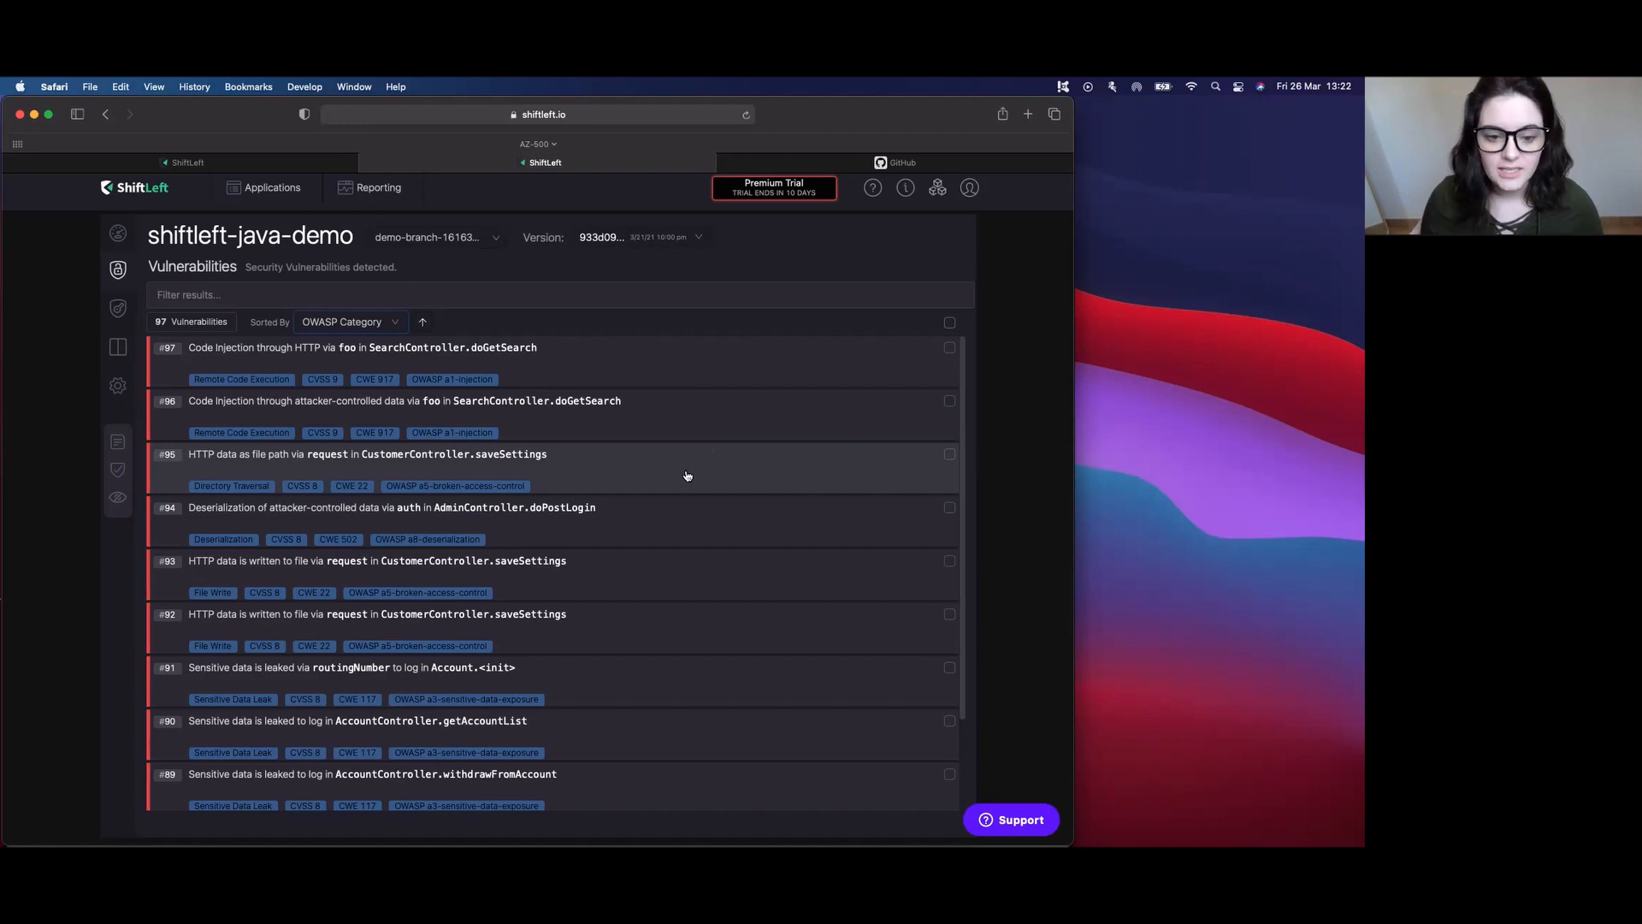
pyautogui.moveTo(380, 335)
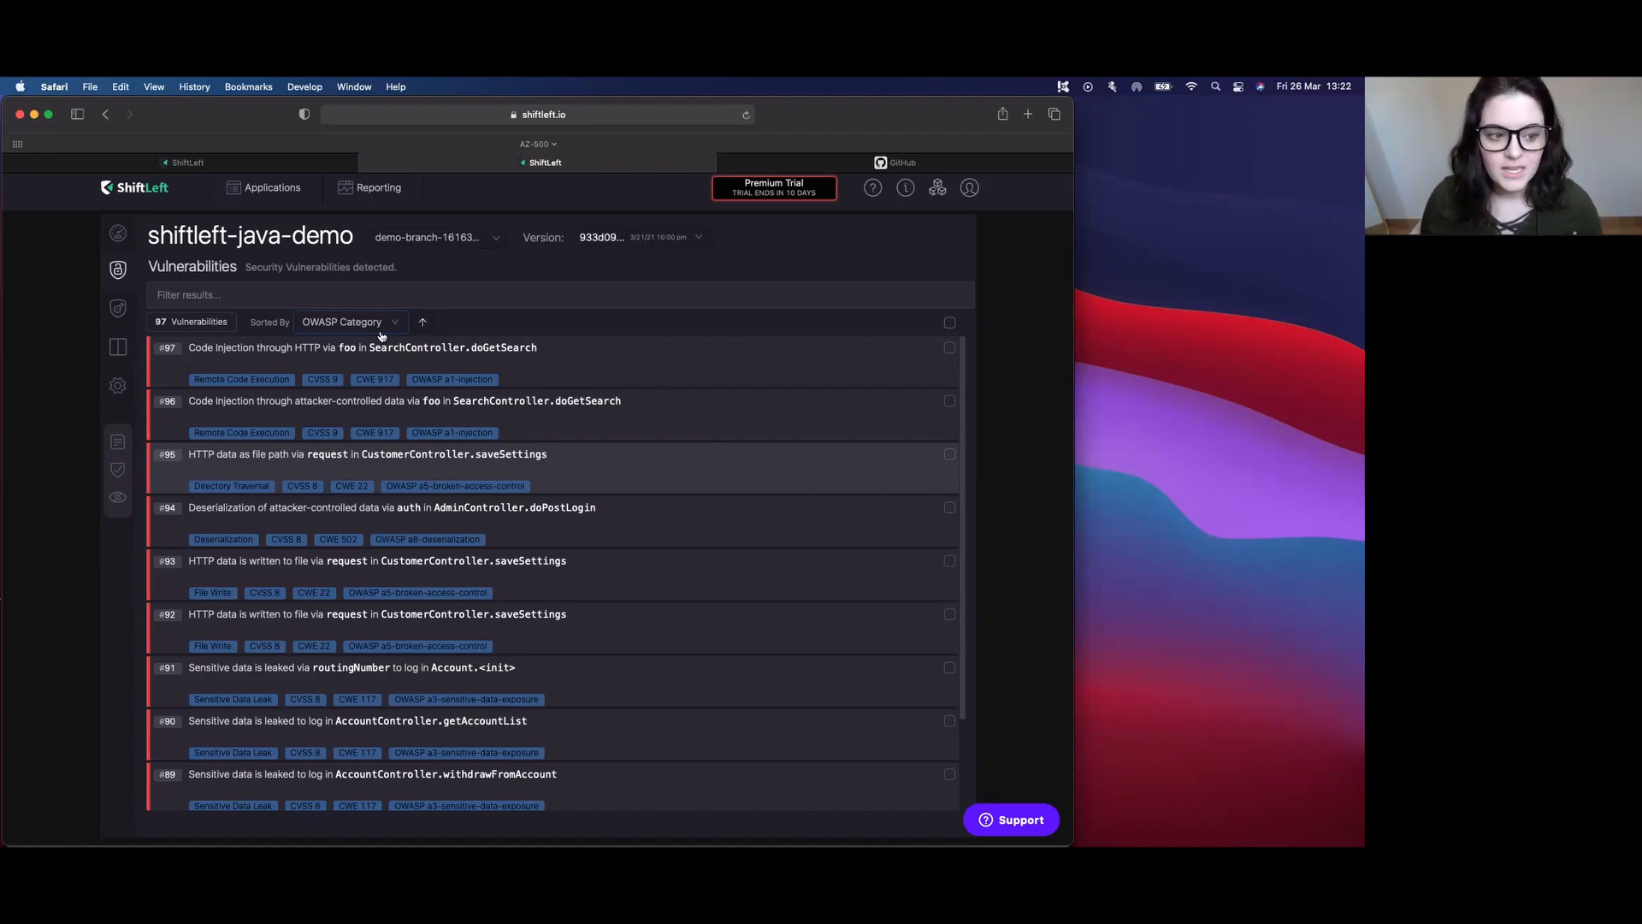
pyautogui.click(117, 308)
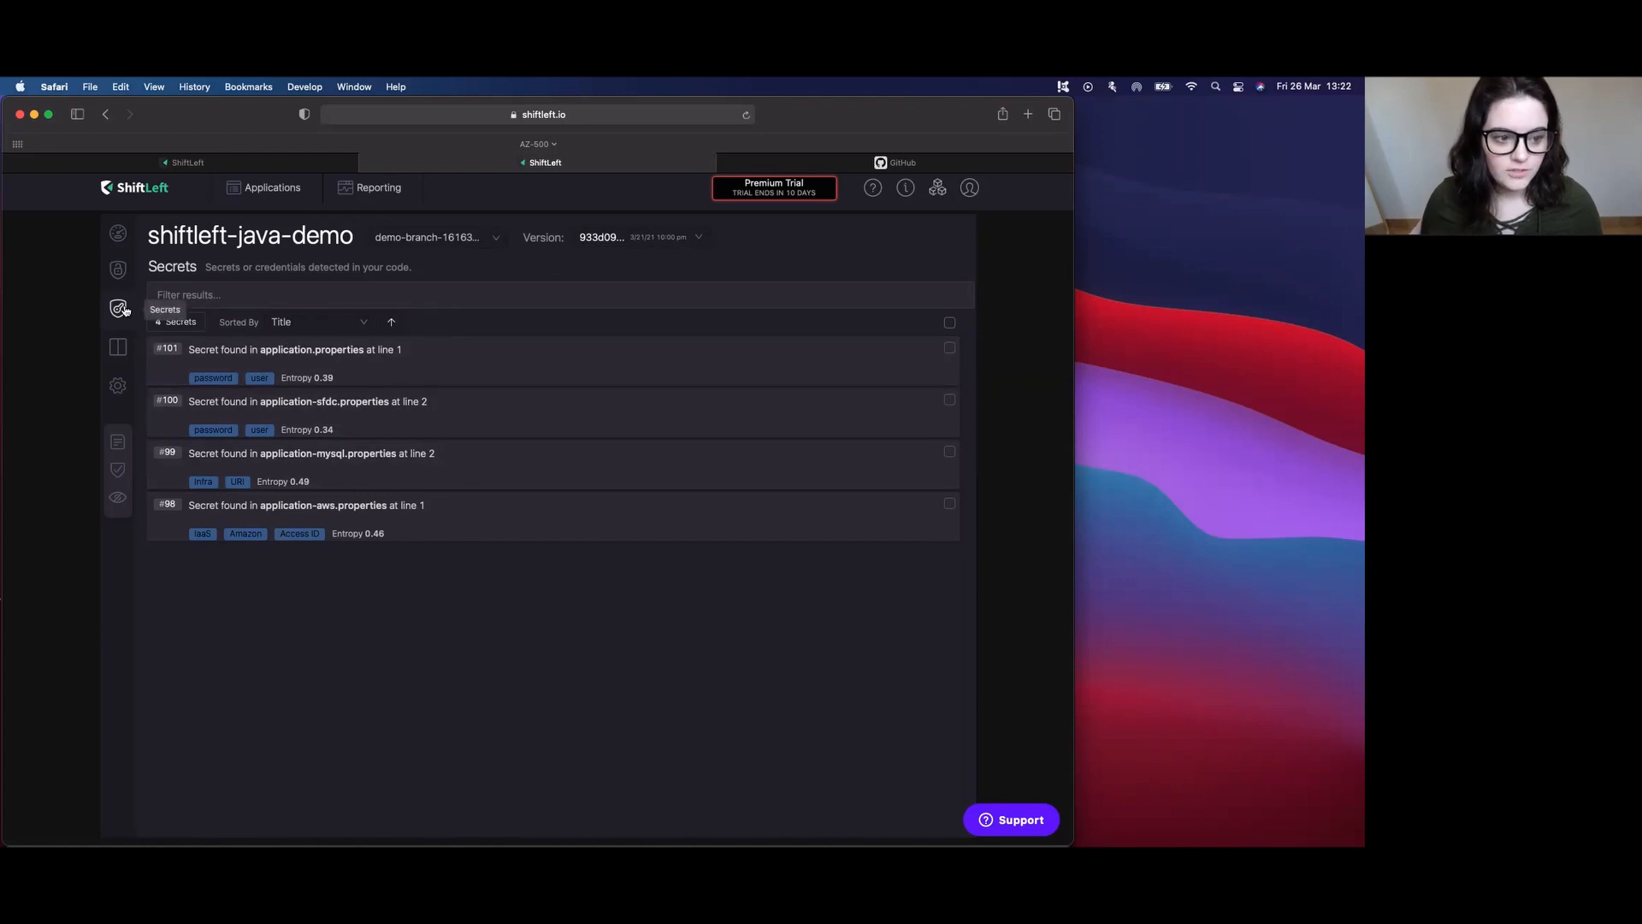
pyautogui.moveTo(425, 369)
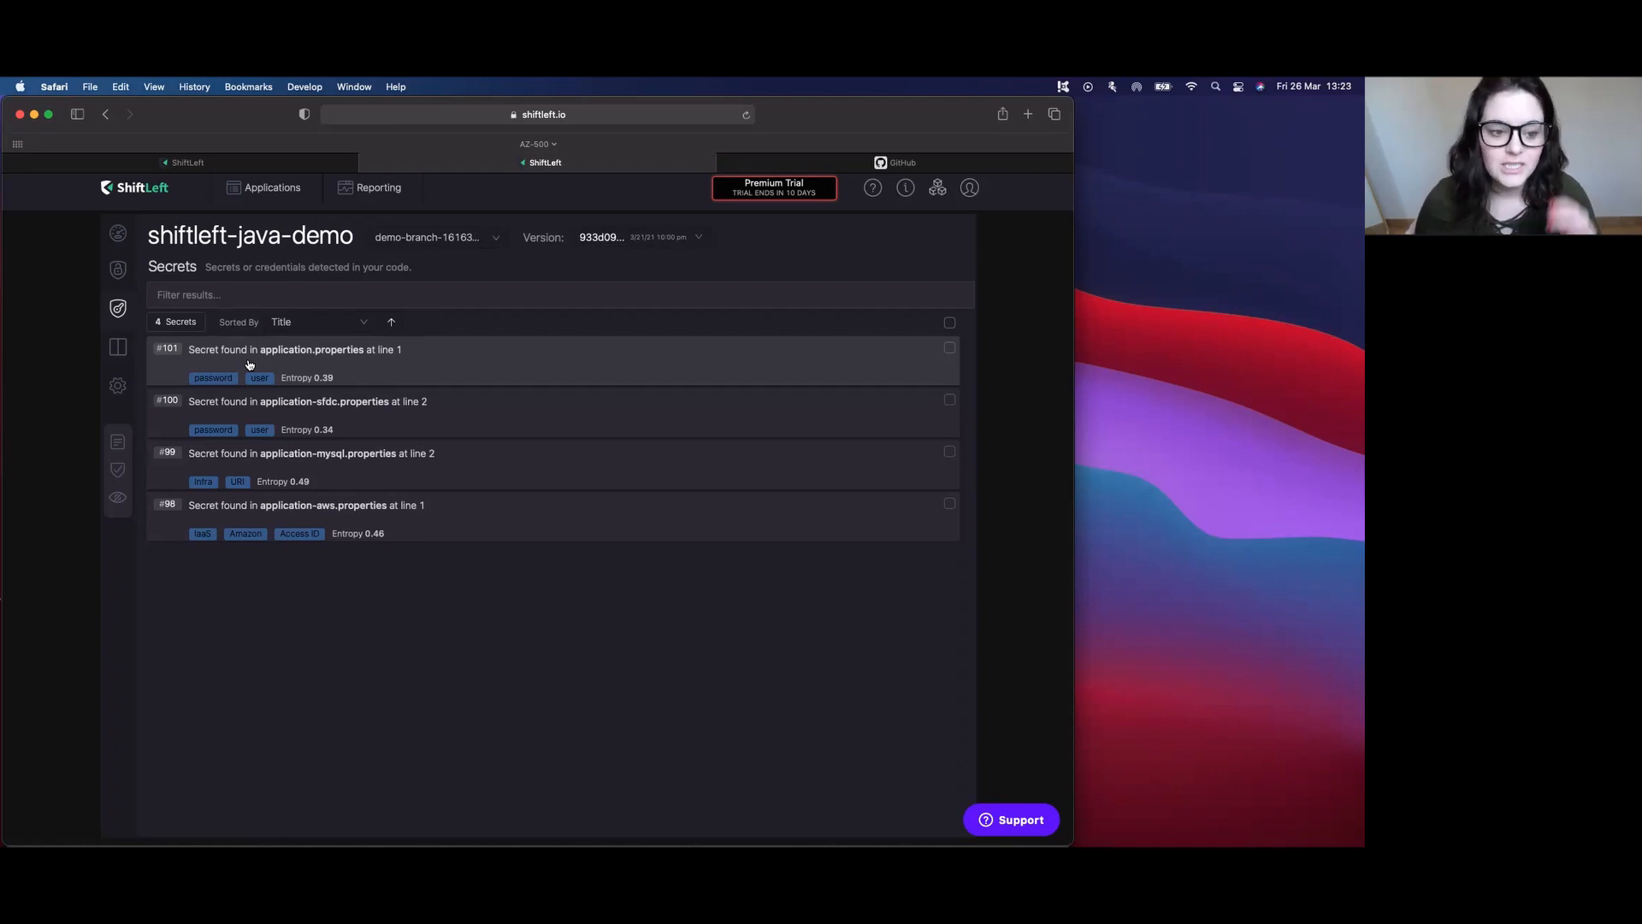
pyautogui.moveTo(388, 566)
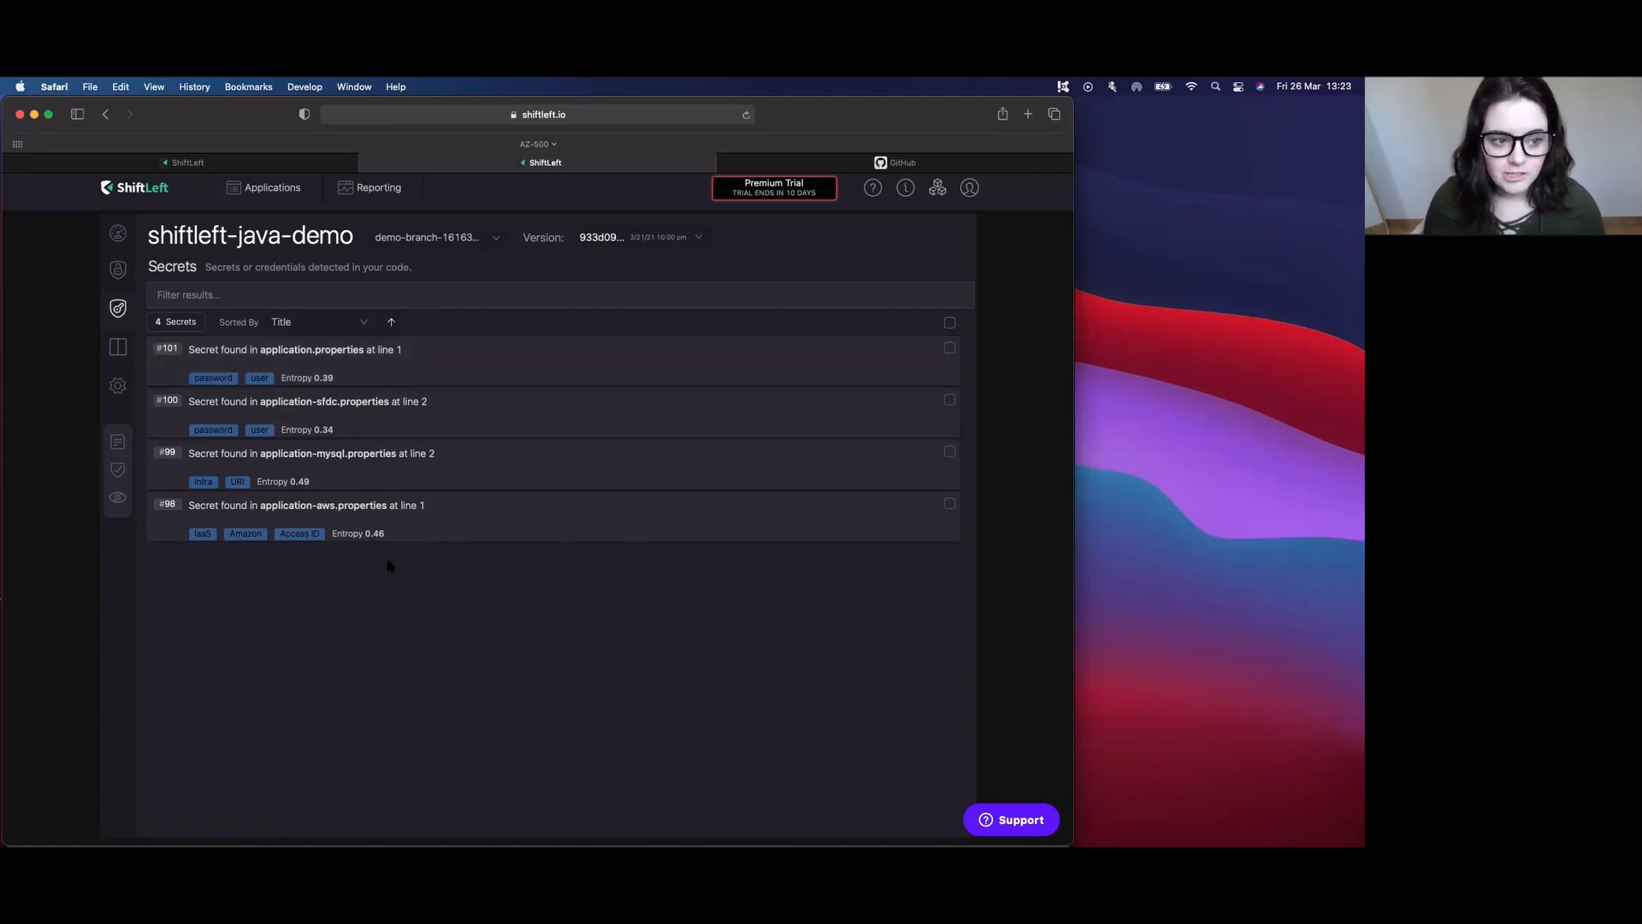
pyautogui.moveTo(361, 611)
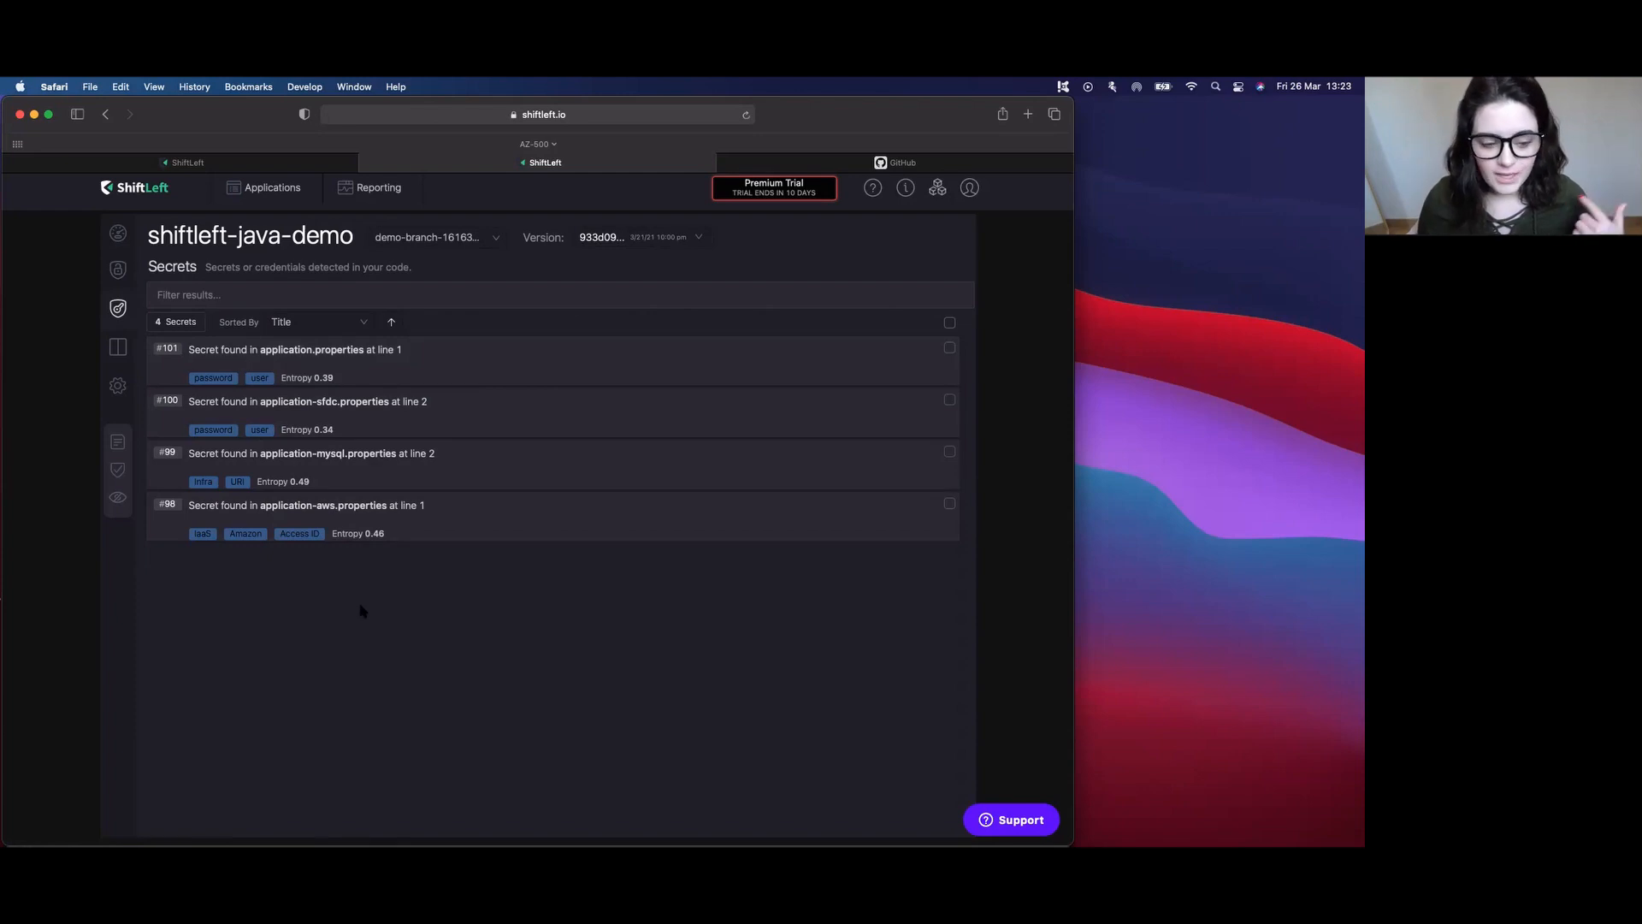
pyautogui.moveTo(318, 621)
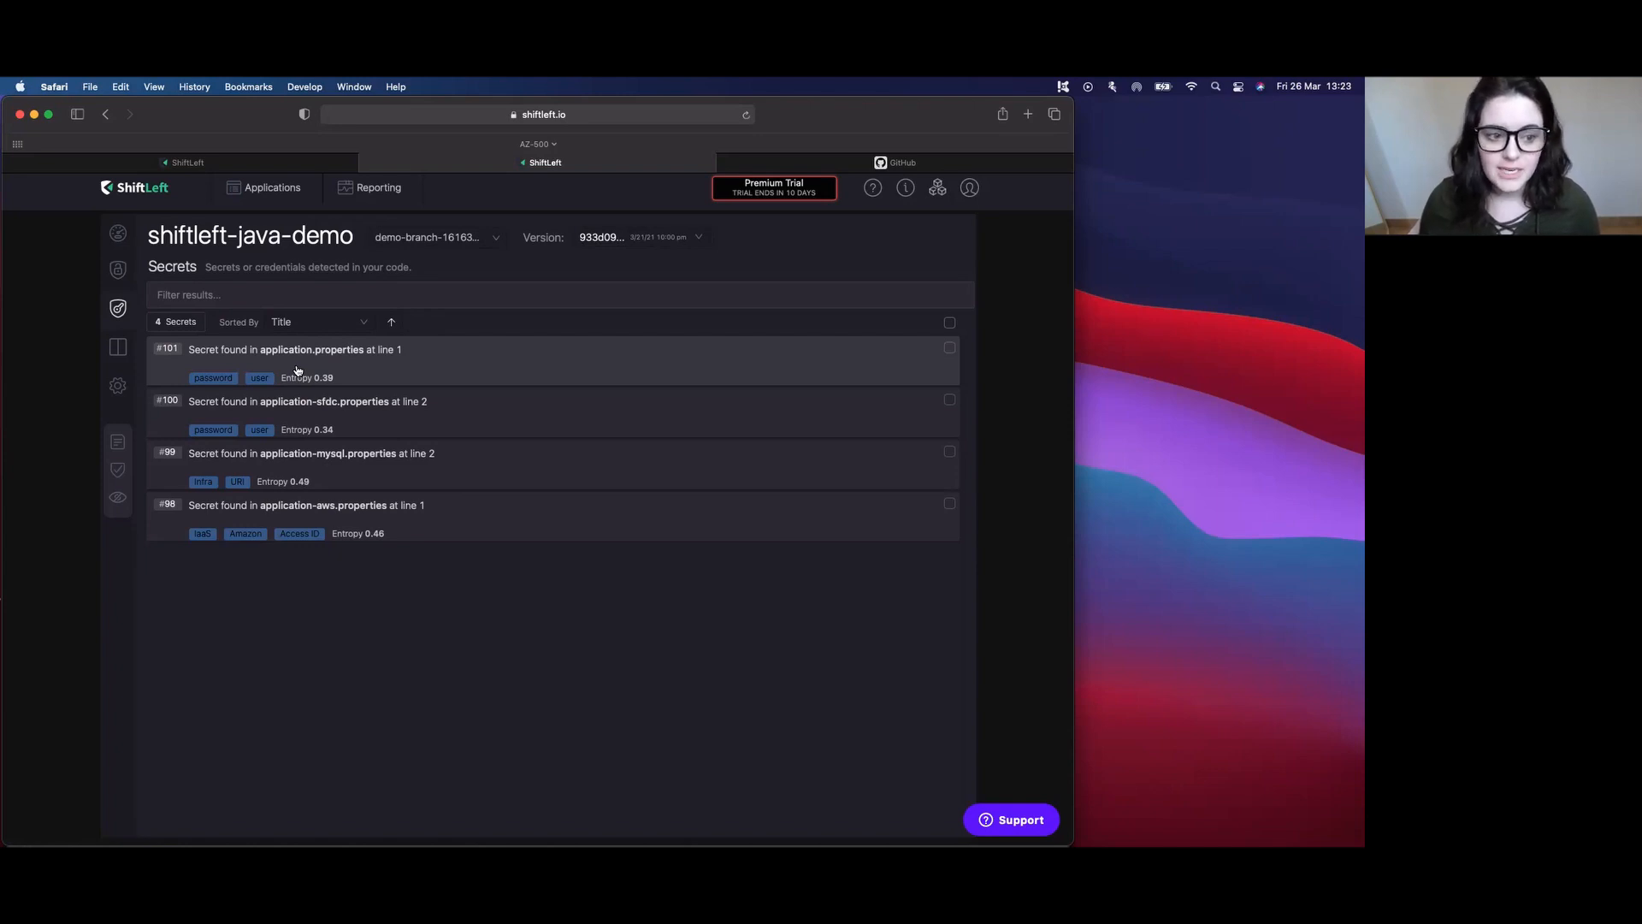
pyautogui.moveTo(494, 616)
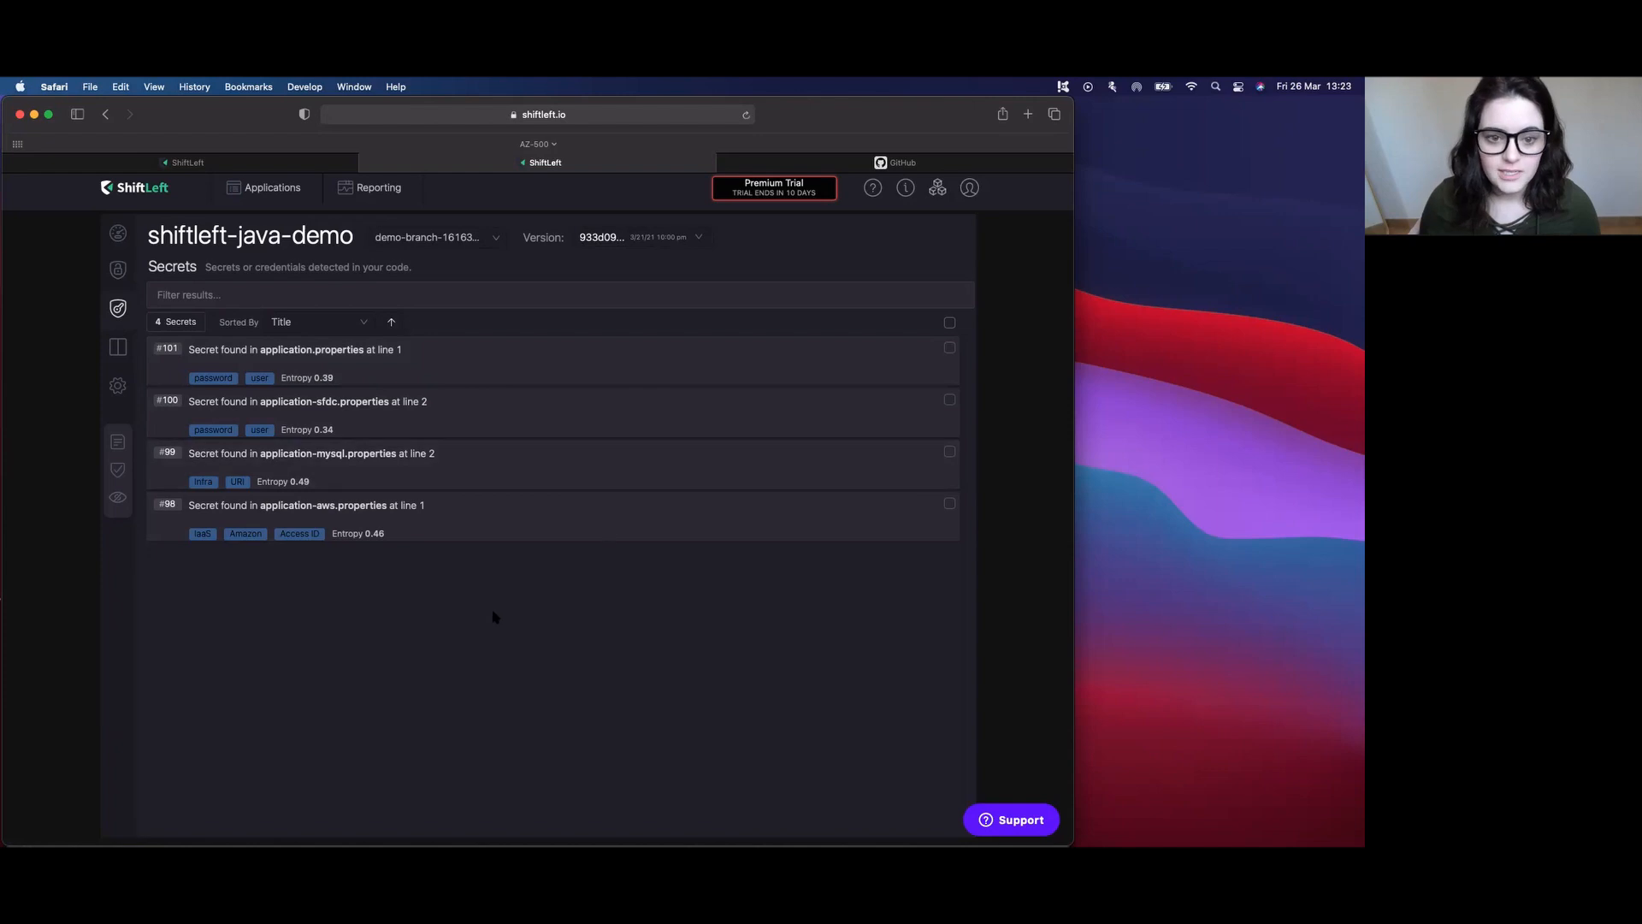
pyautogui.moveTo(307, 317)
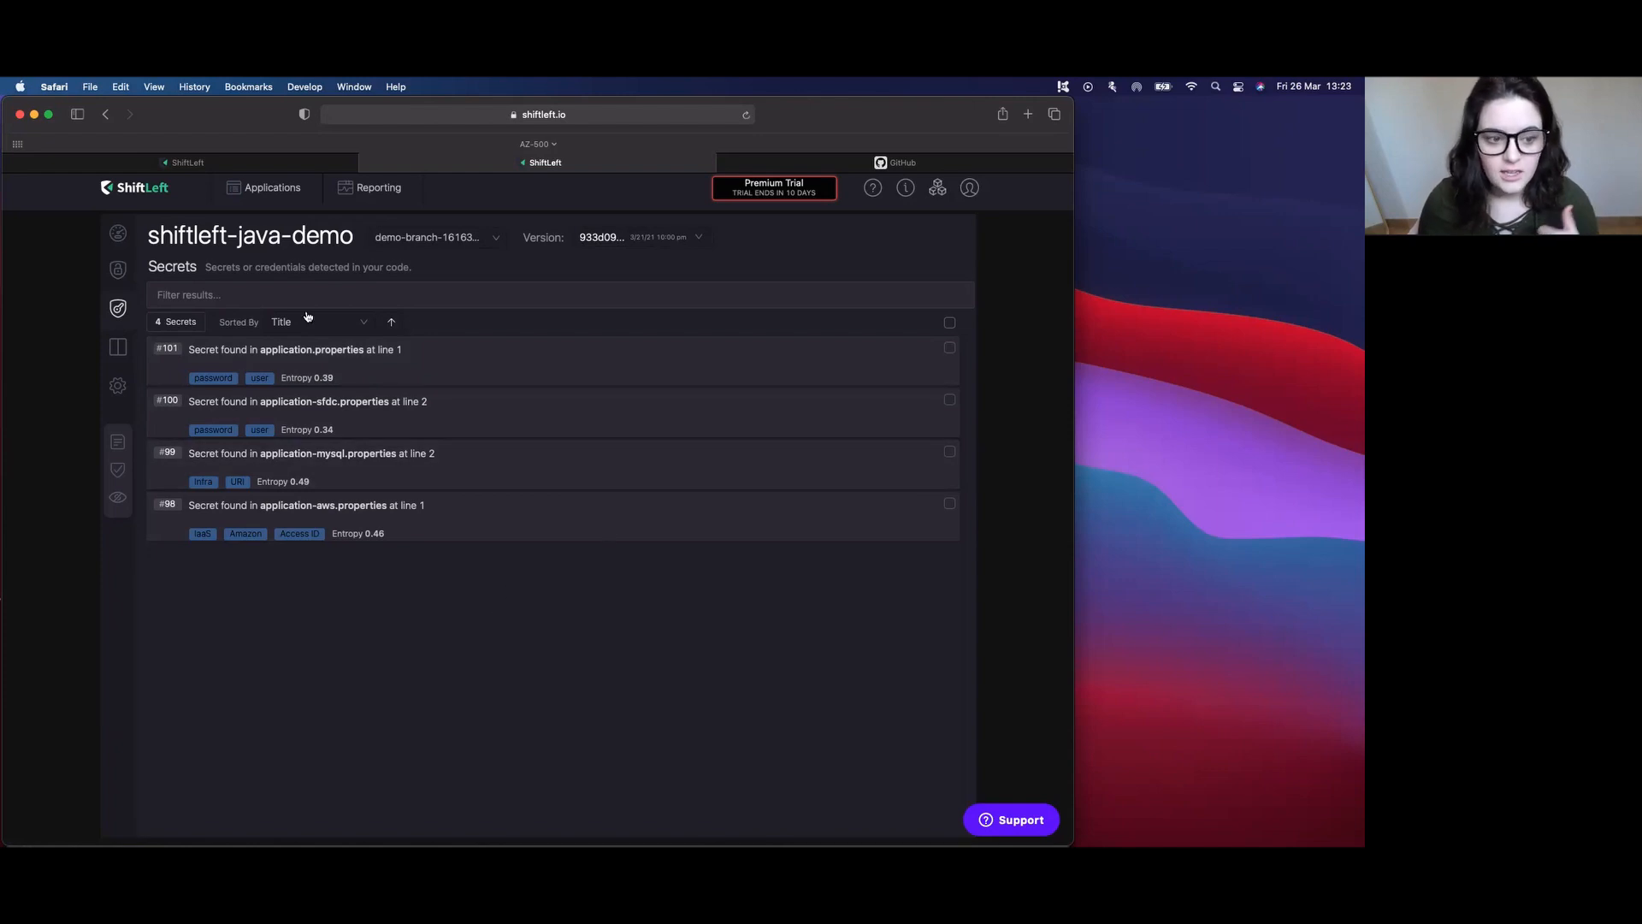
# - Open the Reporting dashboard showing 101 findings, 33 critical vulnerabilities and 4 secrets
pyautogui.click(378, 186)
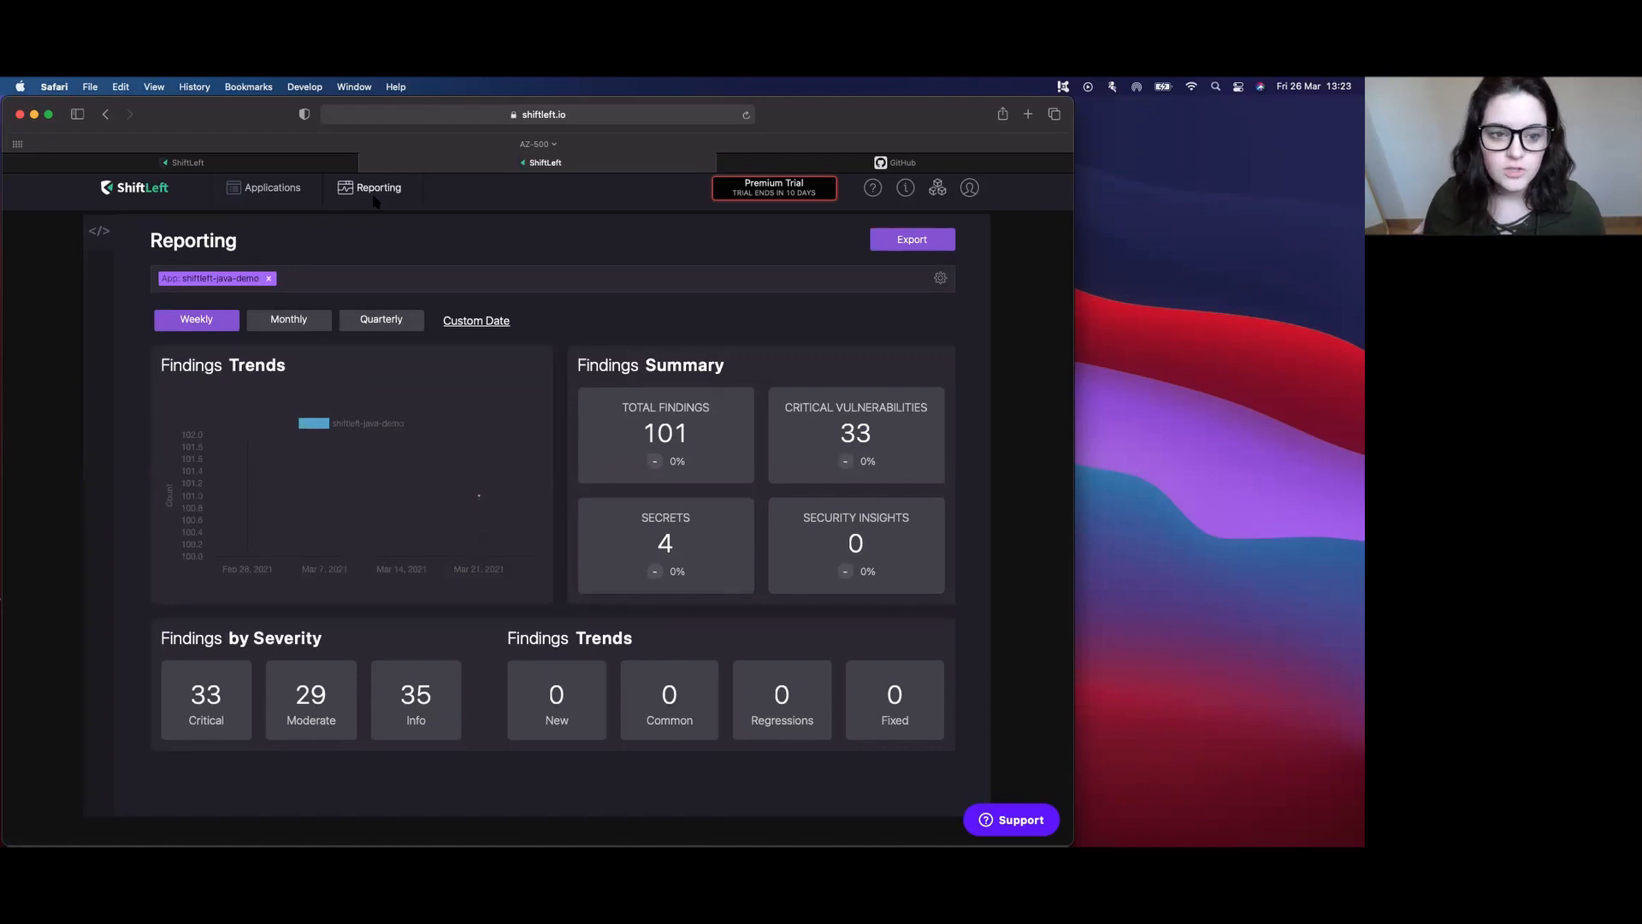
pyautogui.moveTo(408, 248)
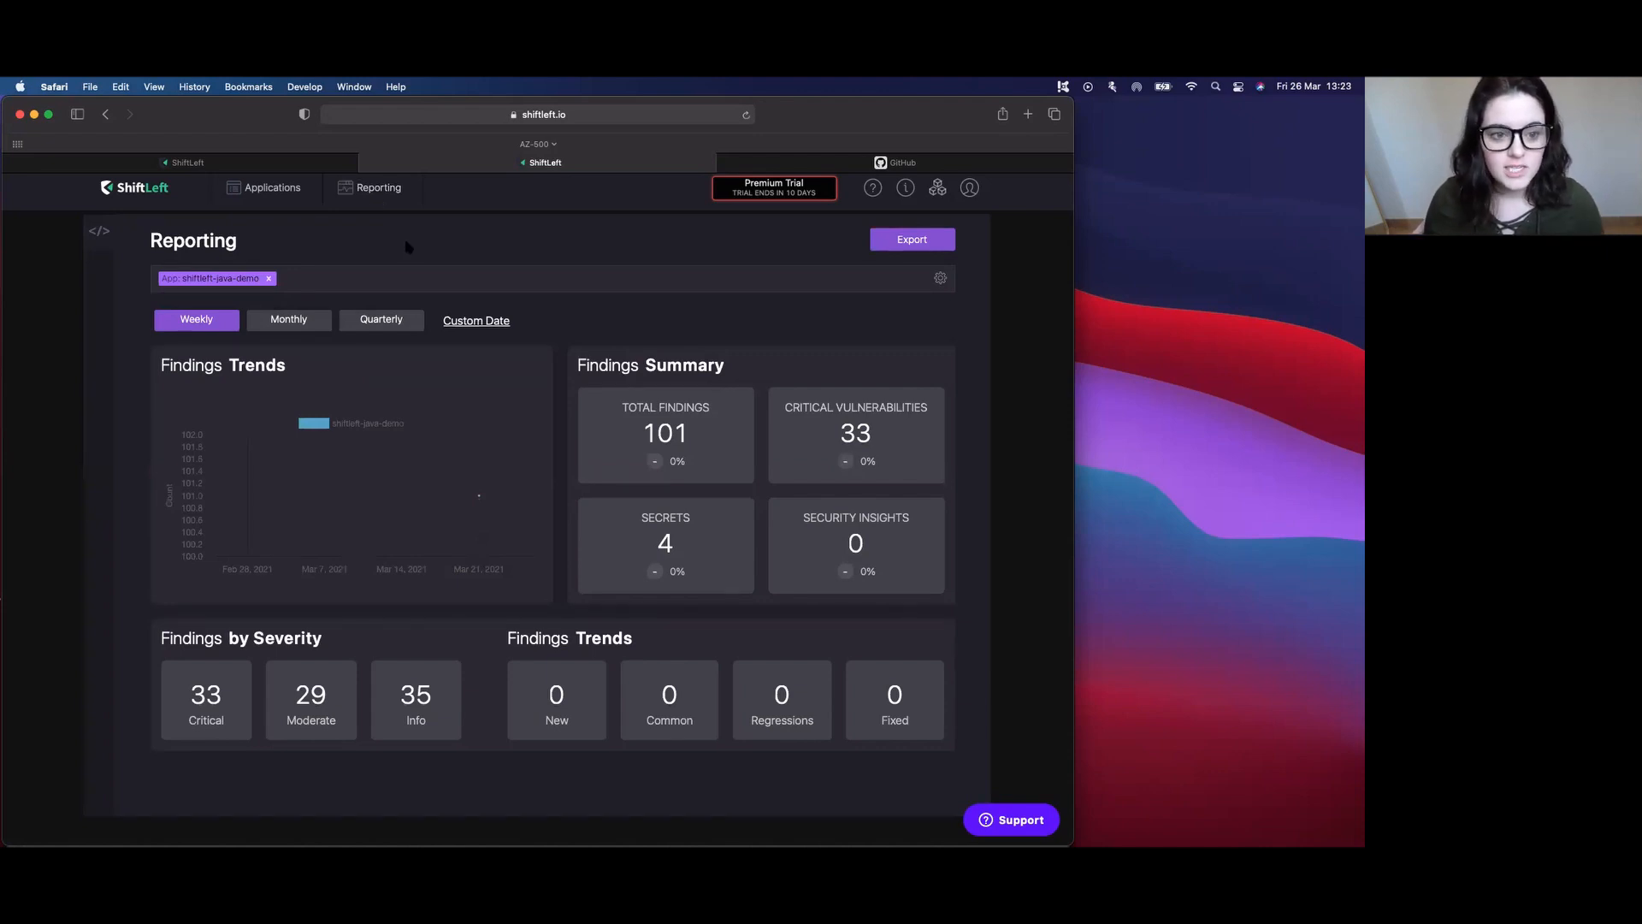
pyautogui.moveTo(260, 607)
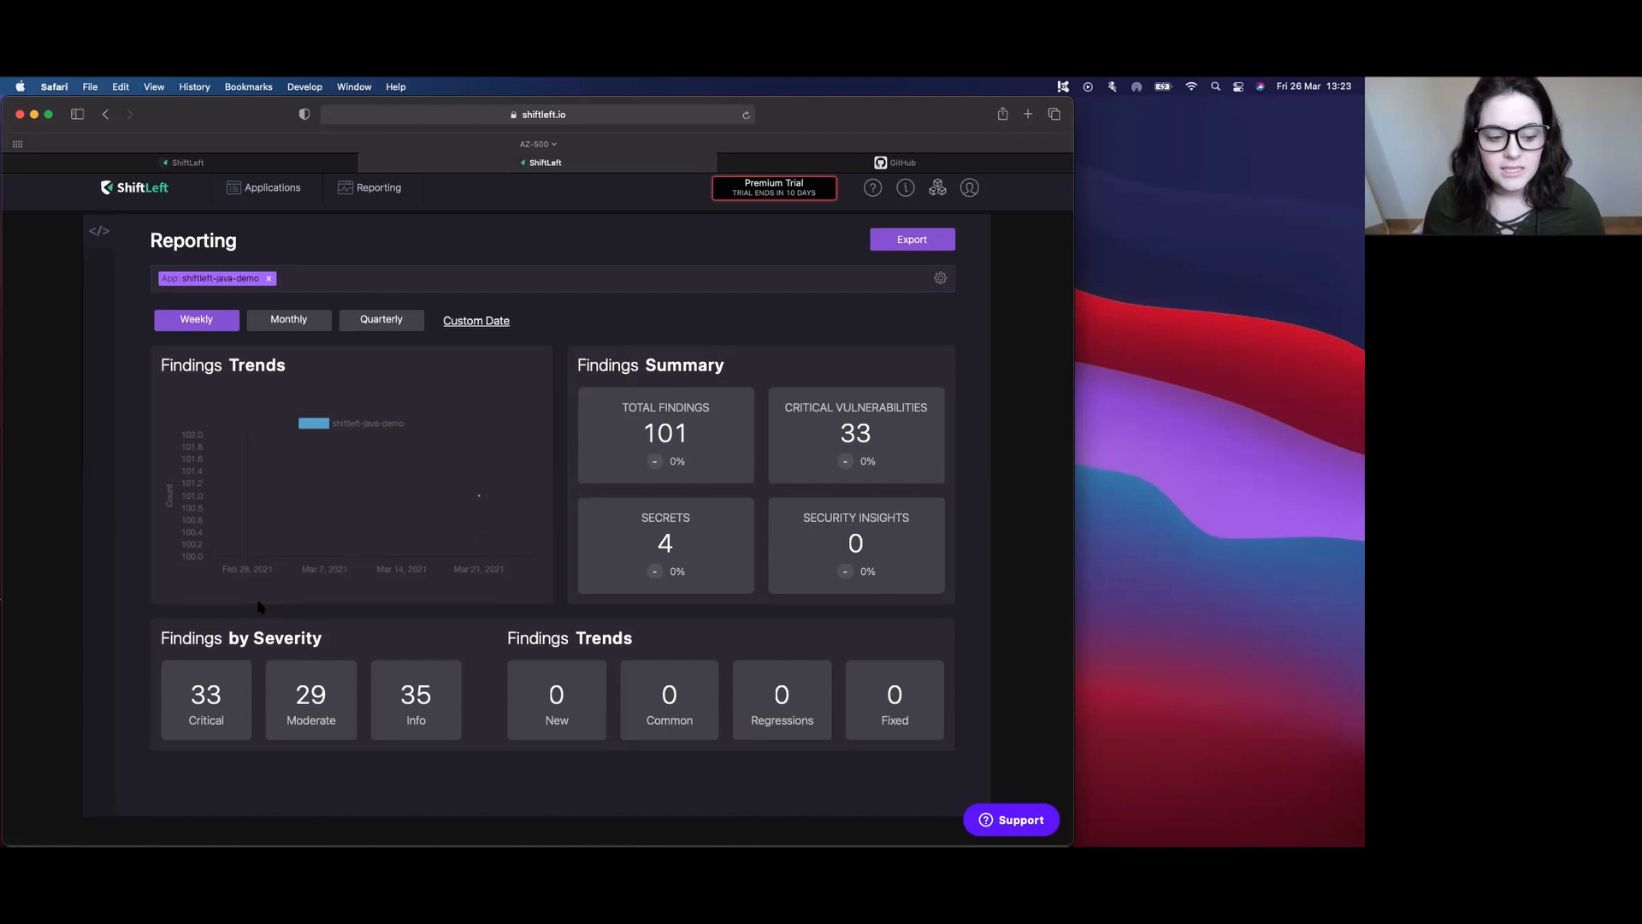
pyautogui.moveTo(260, 341)
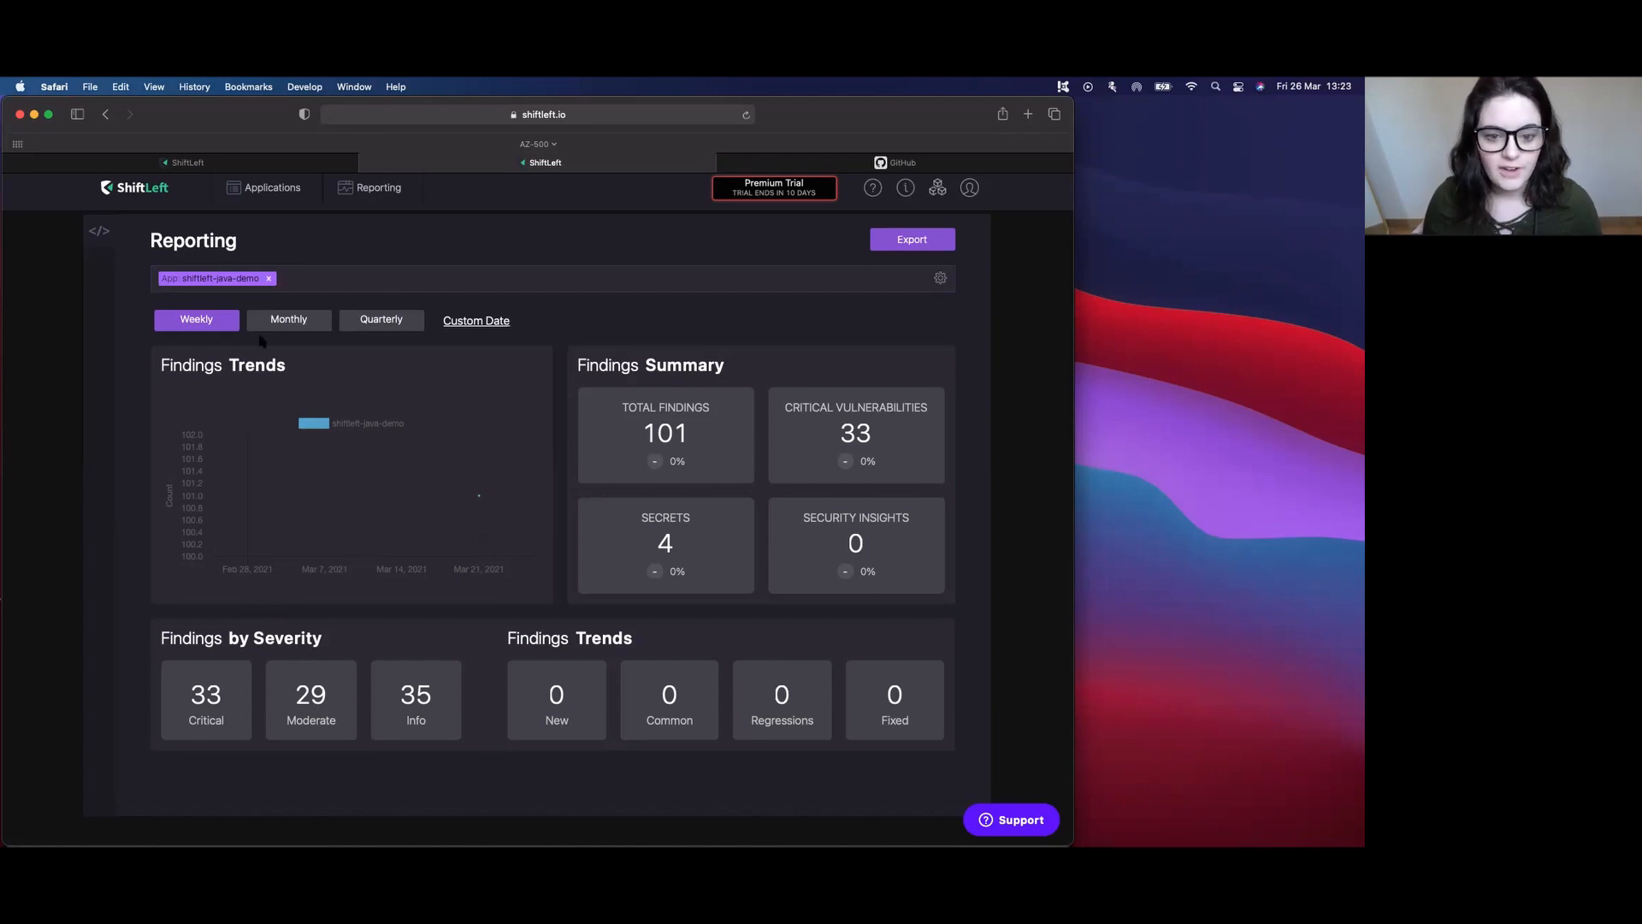
pyautogui.moveTo(466, 367)
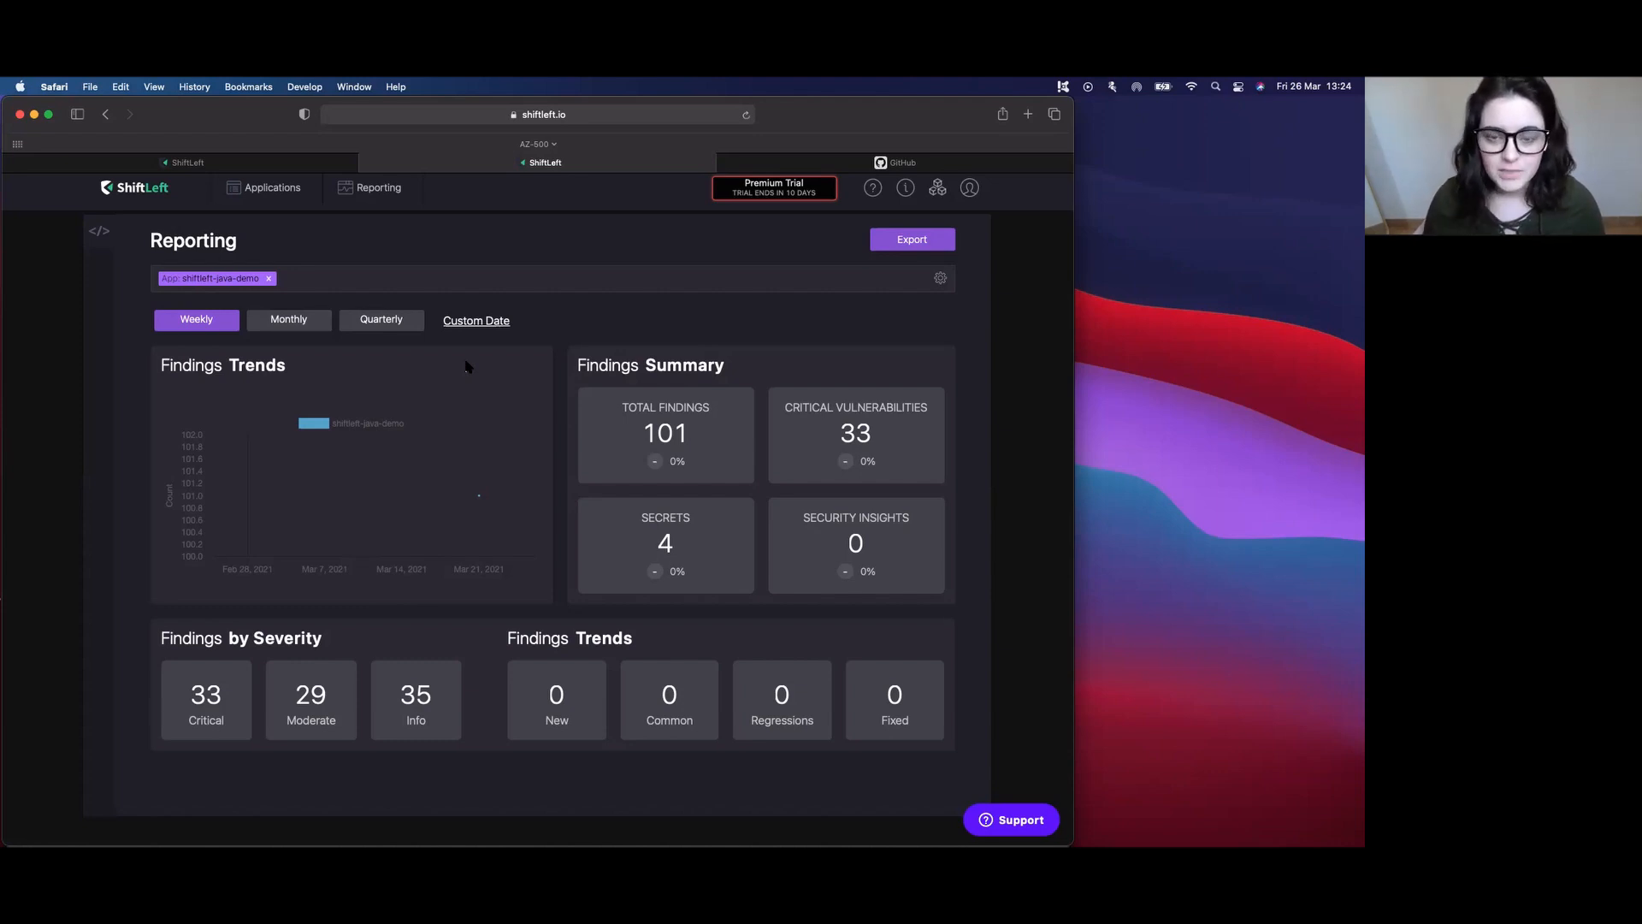
pyautogui.moveTo(62, 471)
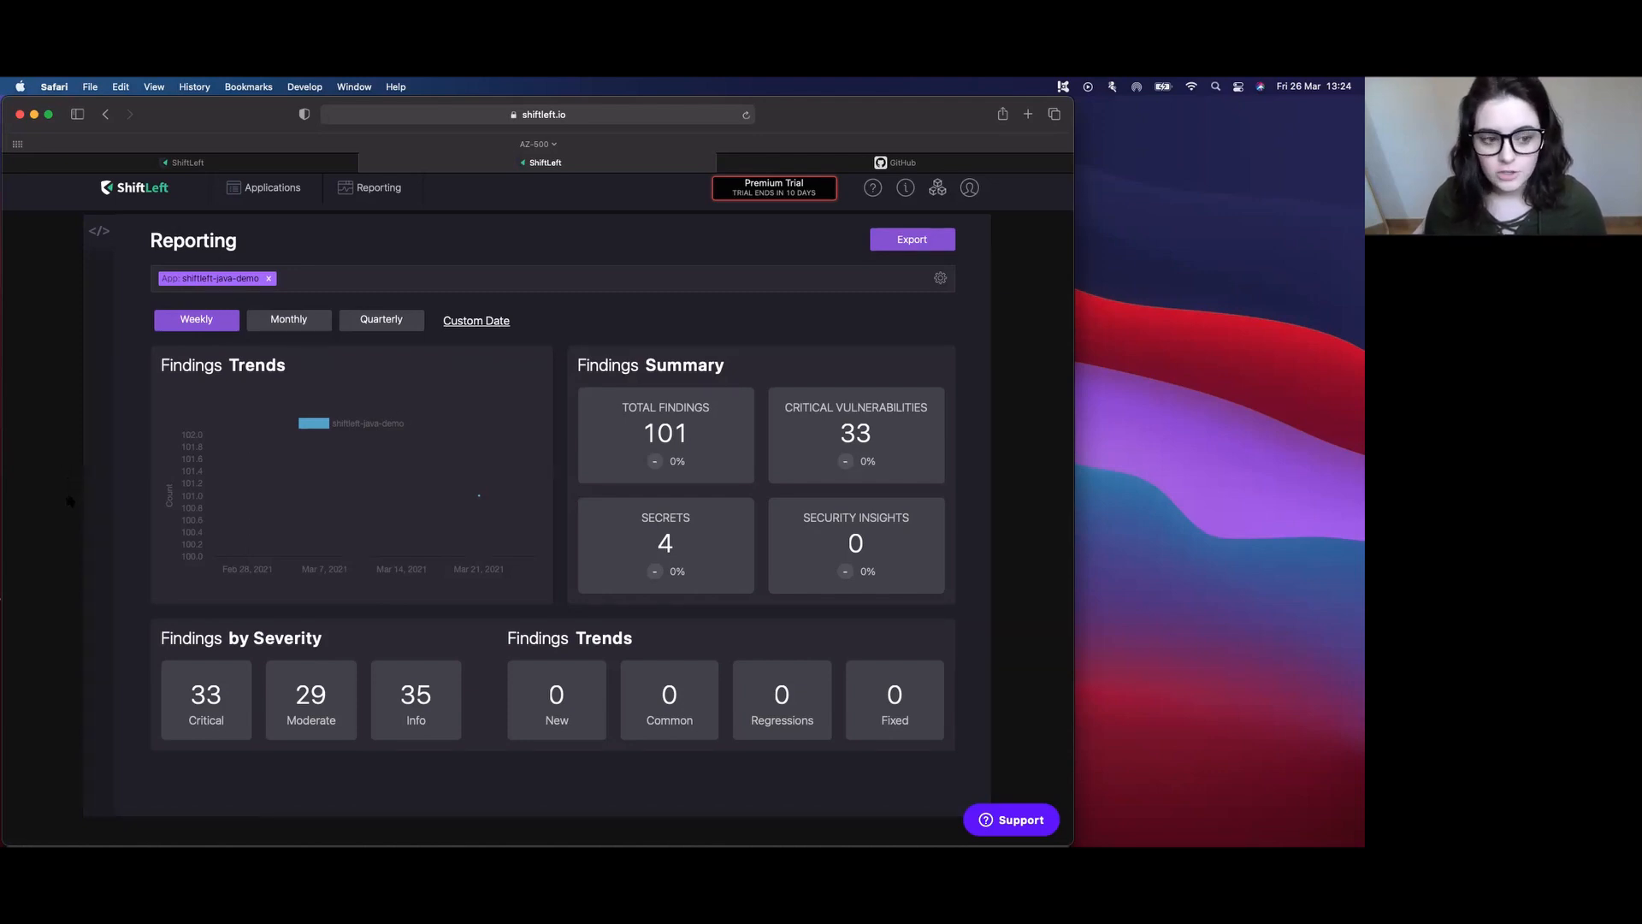
pyautogui.moveTo(97, 495)
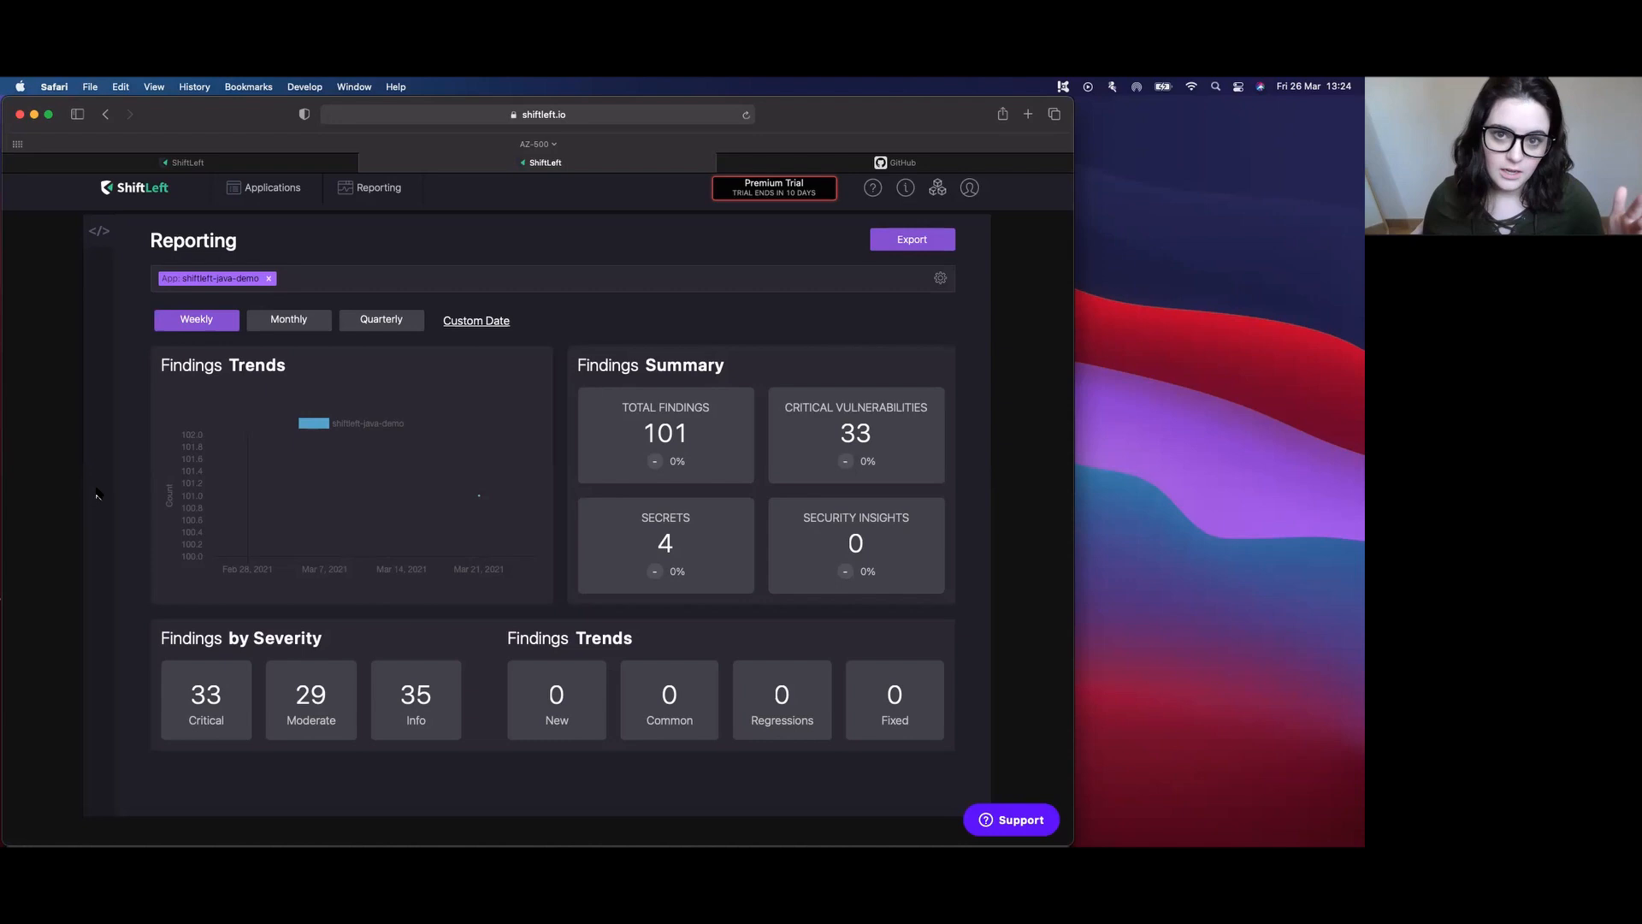
pyautogui.moveTo(99, 486)
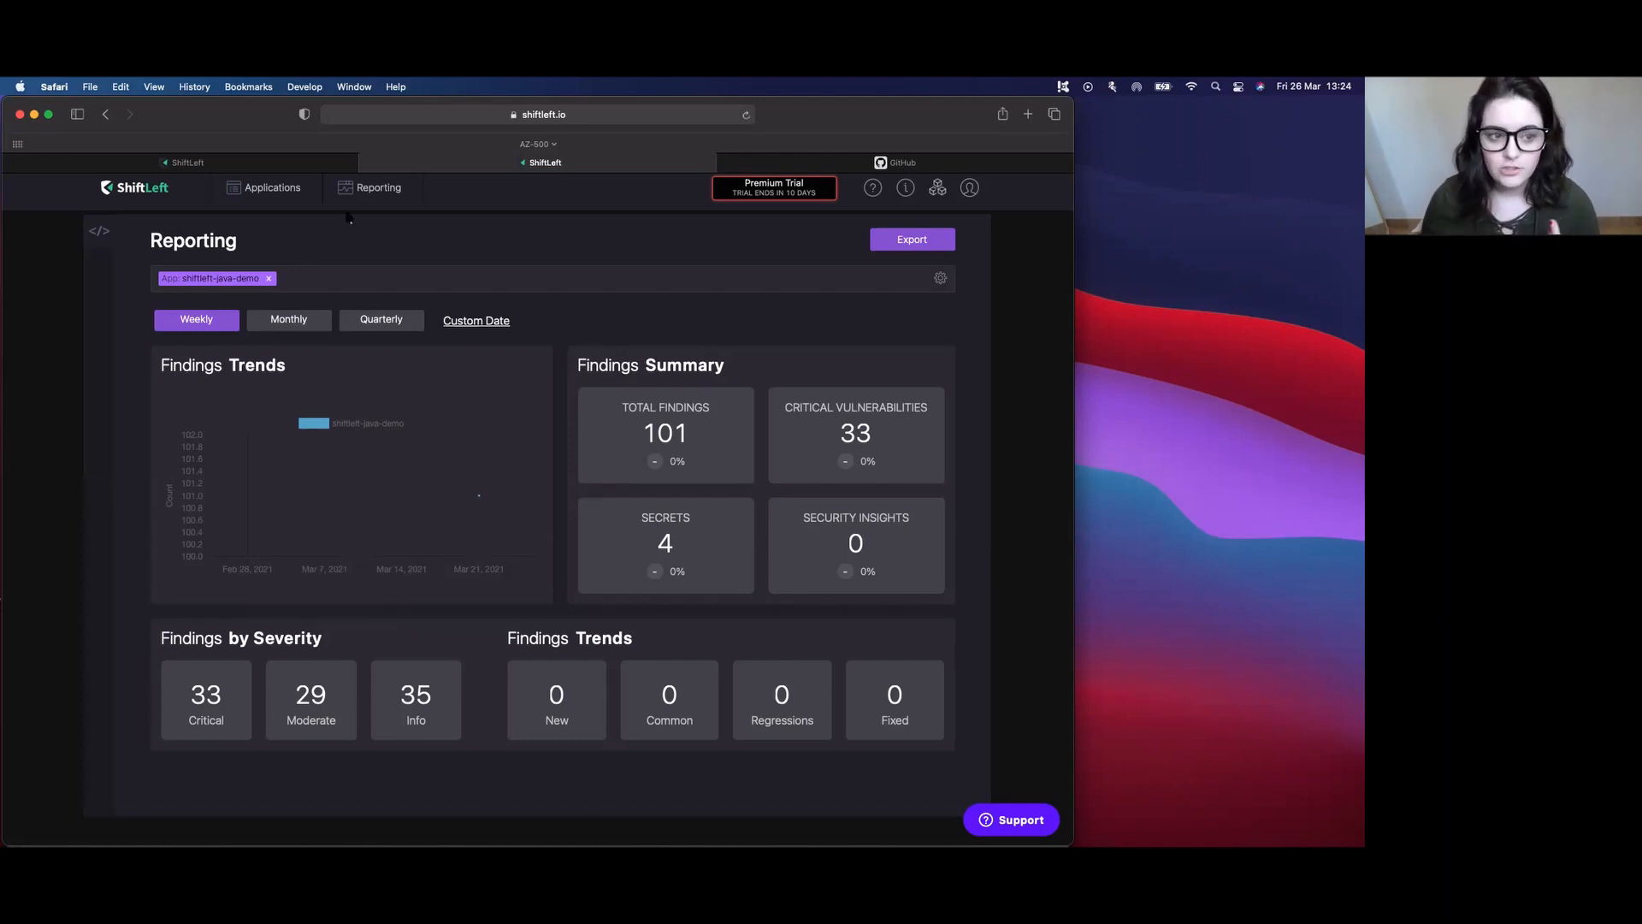
pyautogui.moveTo(304, 260)
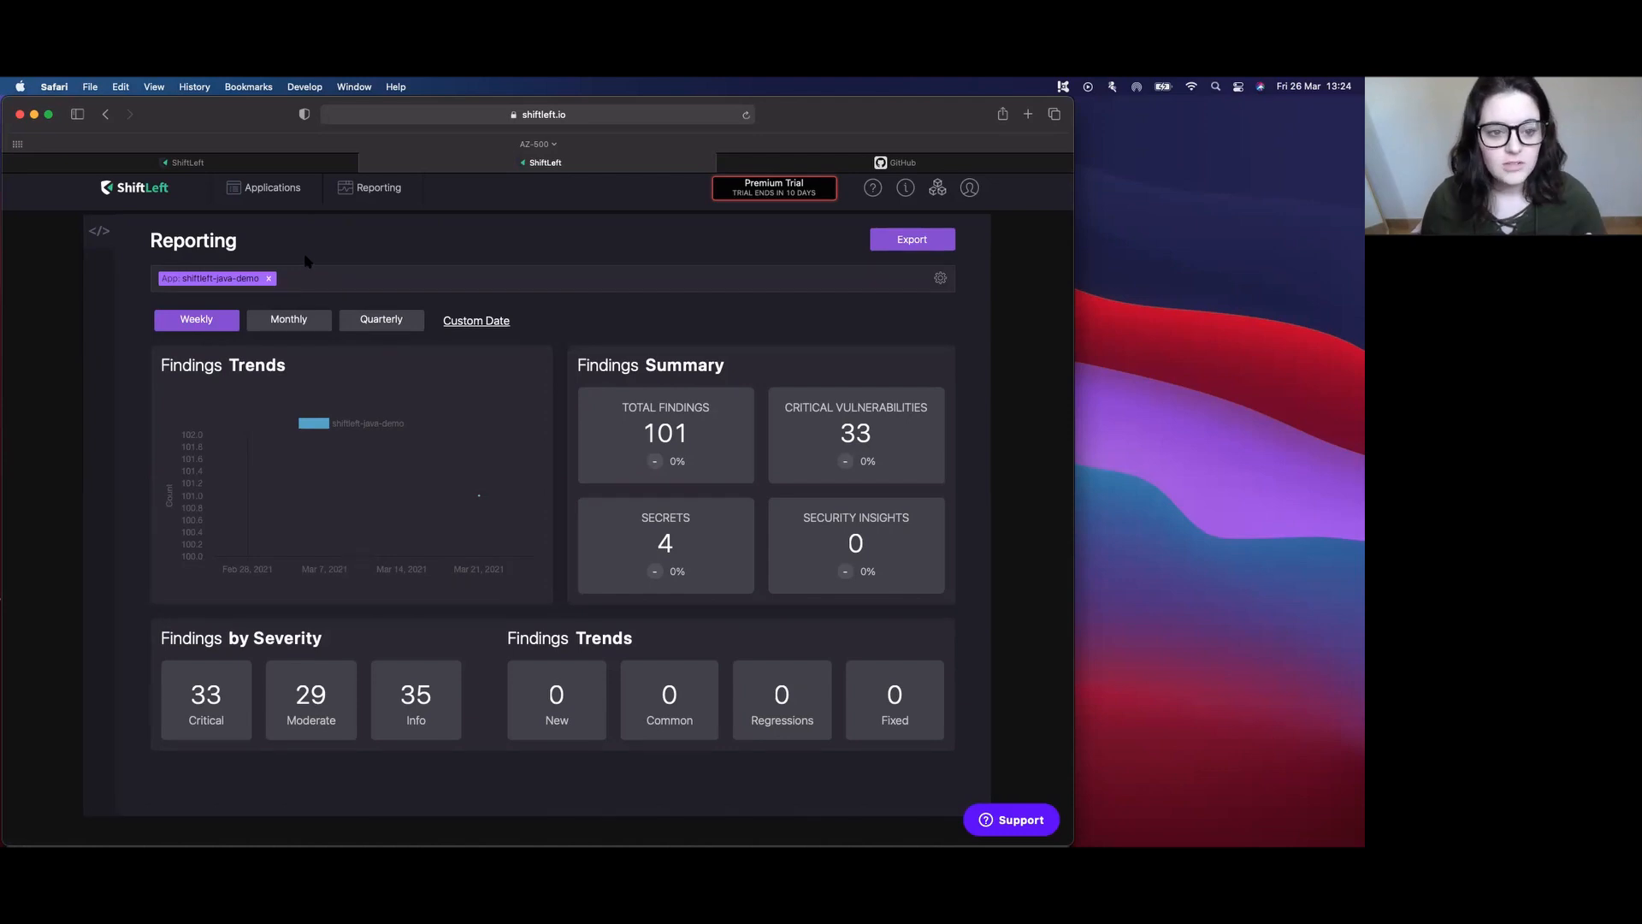